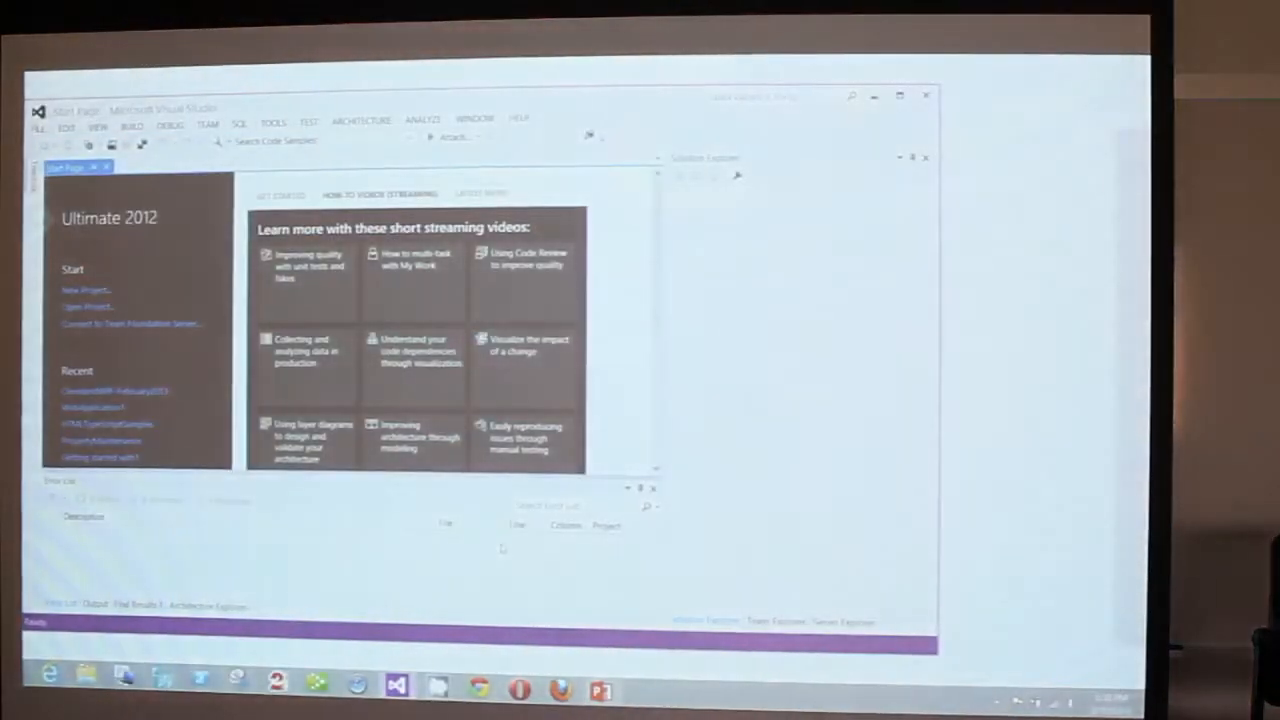
# Load the recent ClevelandWPF-February2013 solution, agreeing to close the open document
pyautogui.click(112, 390)
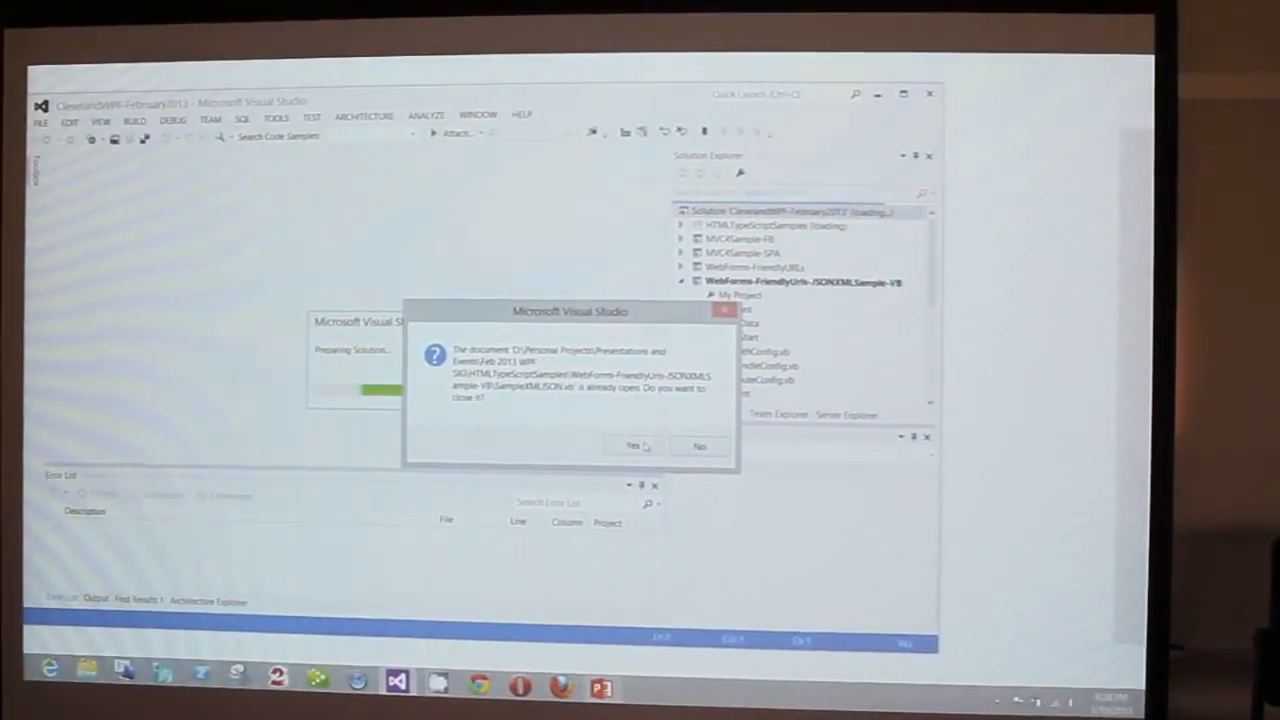
pyautogui.click(632, 446)
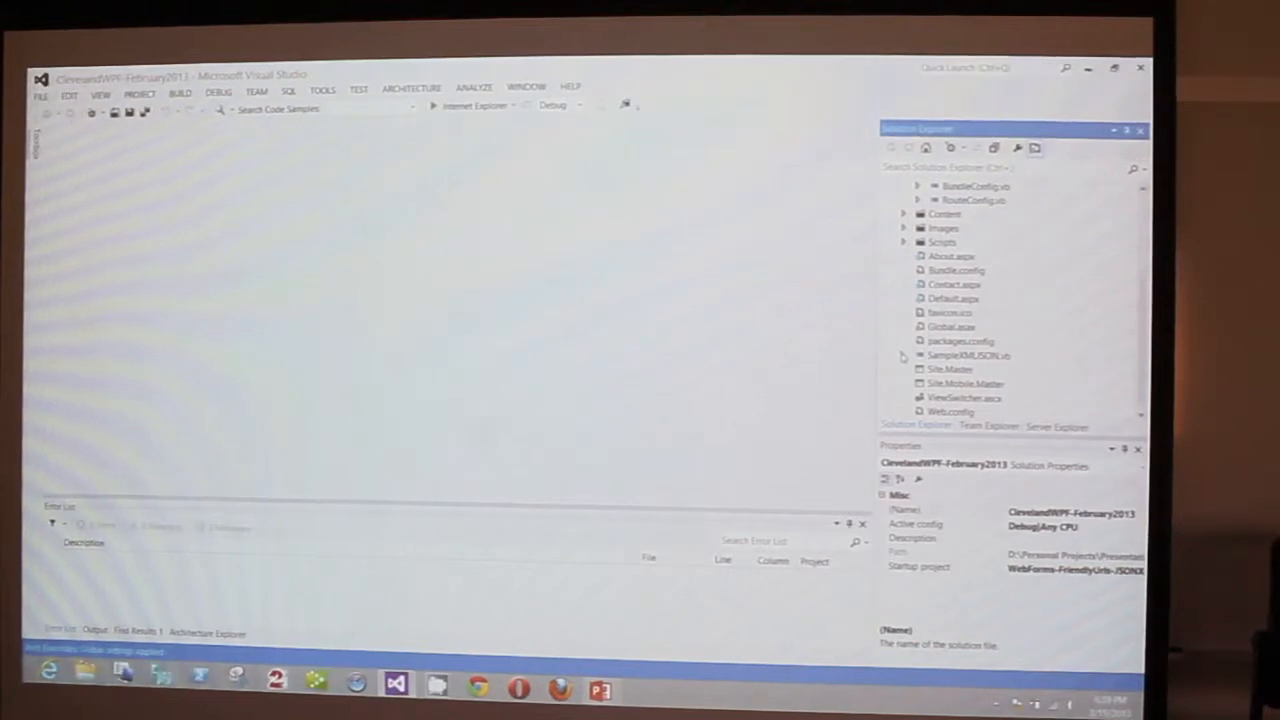
# Open SampleXMLJSON.vb from Solution Explorer in the code editor
pyautogui.click(904, 356)
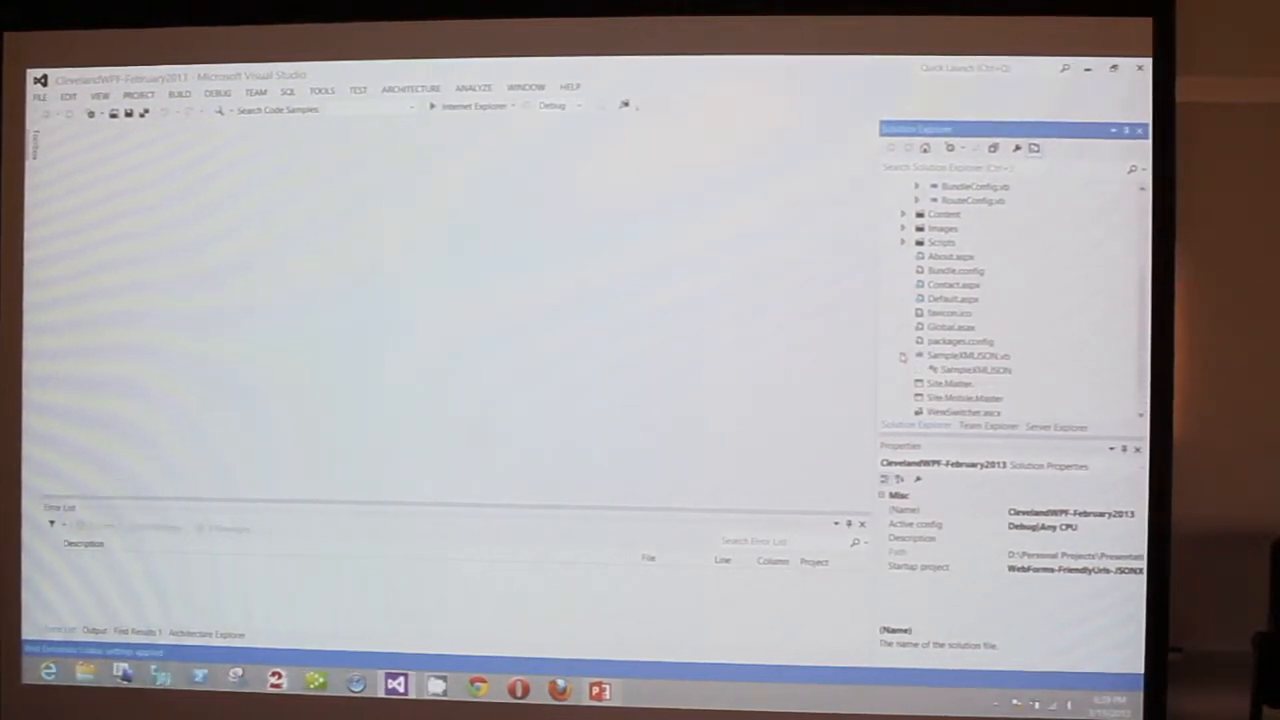
pyautogui.click(968, 356)
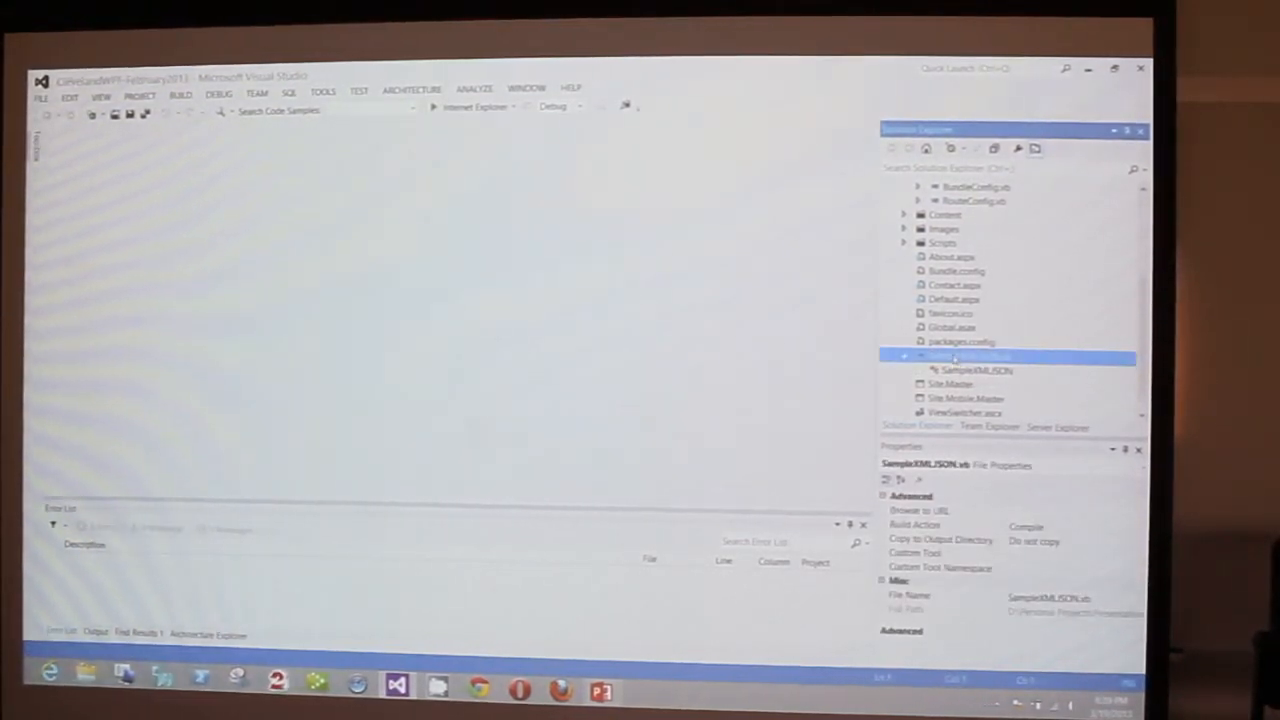
pyautogui.doubleClick(968, 356)
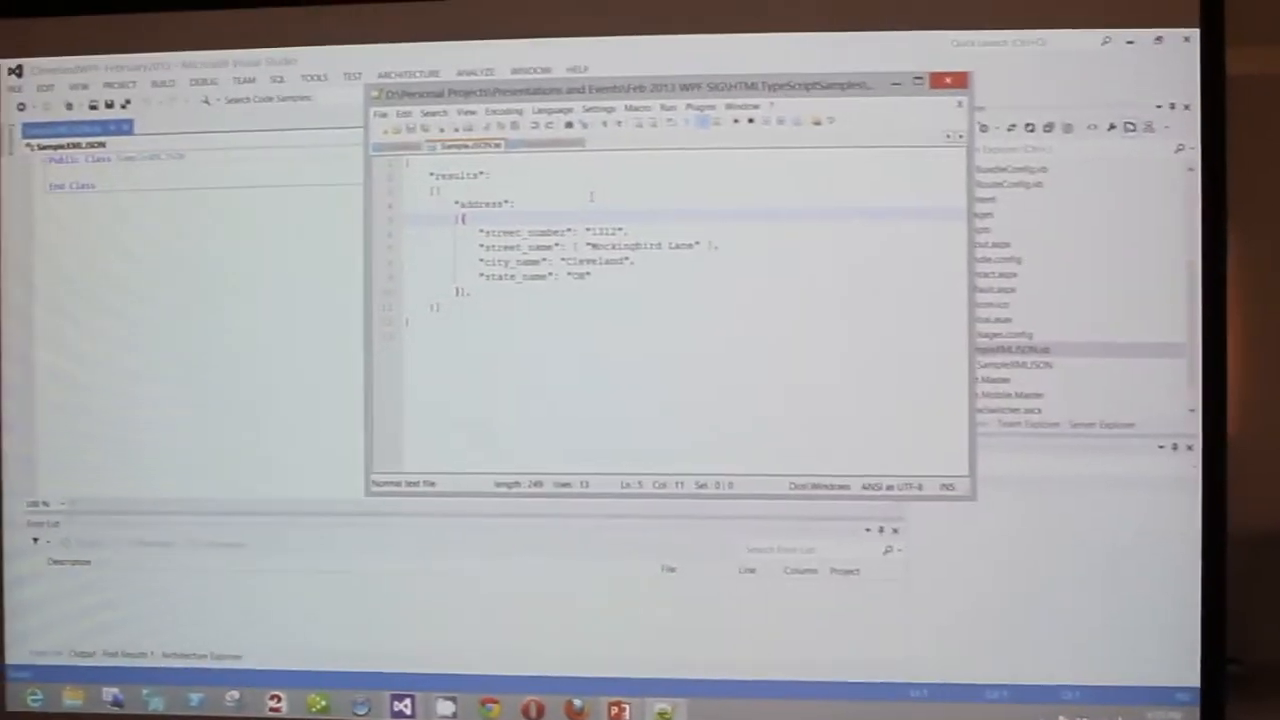
# Select all of the sample address JSON in Notepad++ for copying
pyautogui.press('ctrl+a')
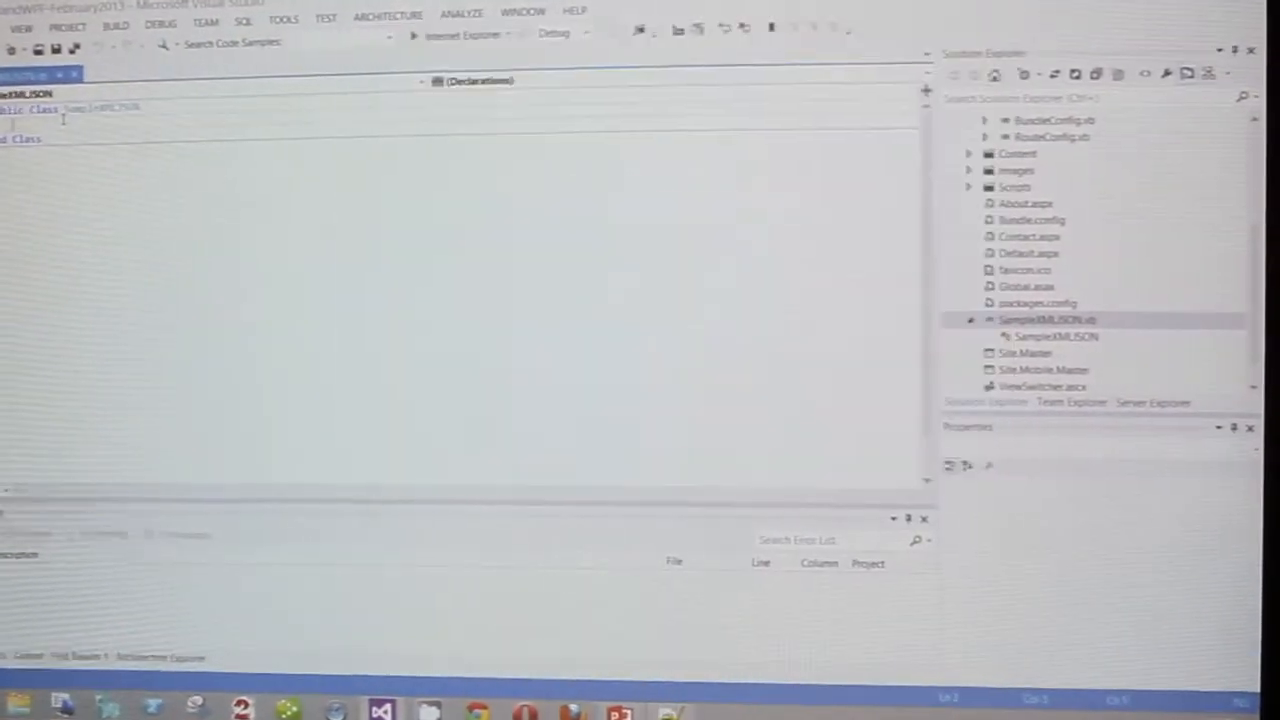
# Paste the copied JSON as classes into the empty SampleXMLJSON class
pyautogui.click(48, 28)
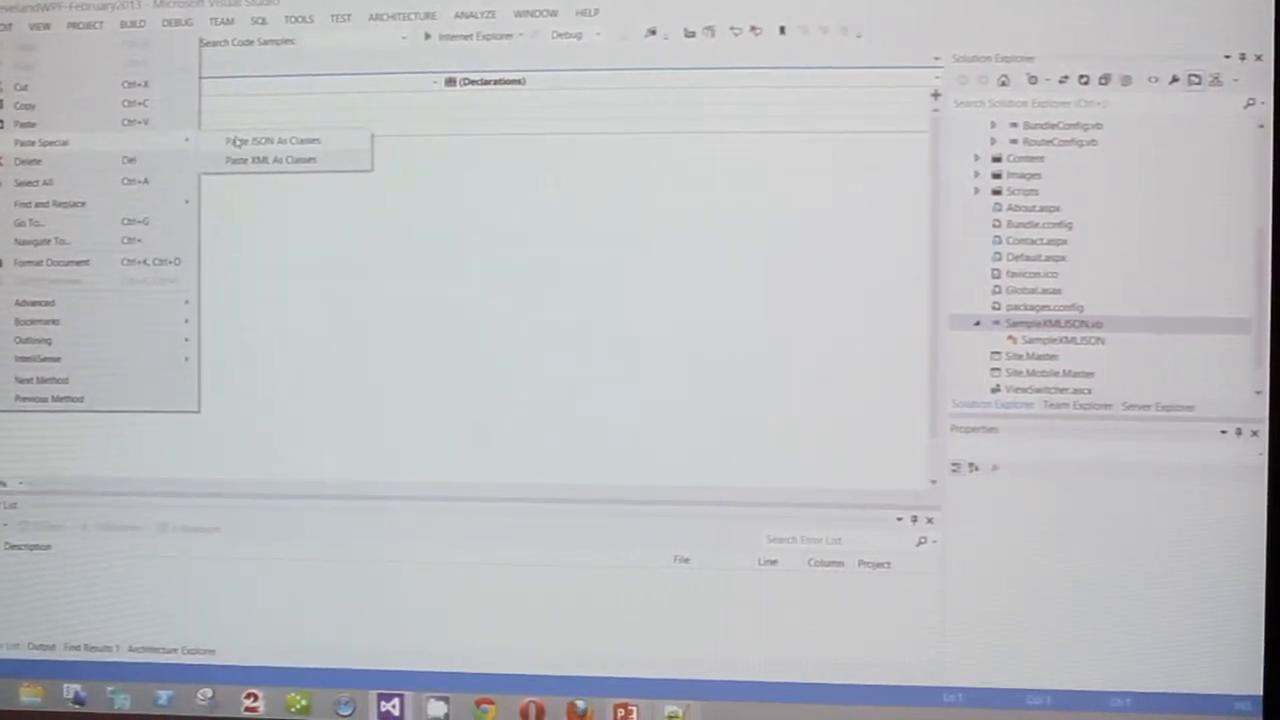
pyautogui.click(272, 140)
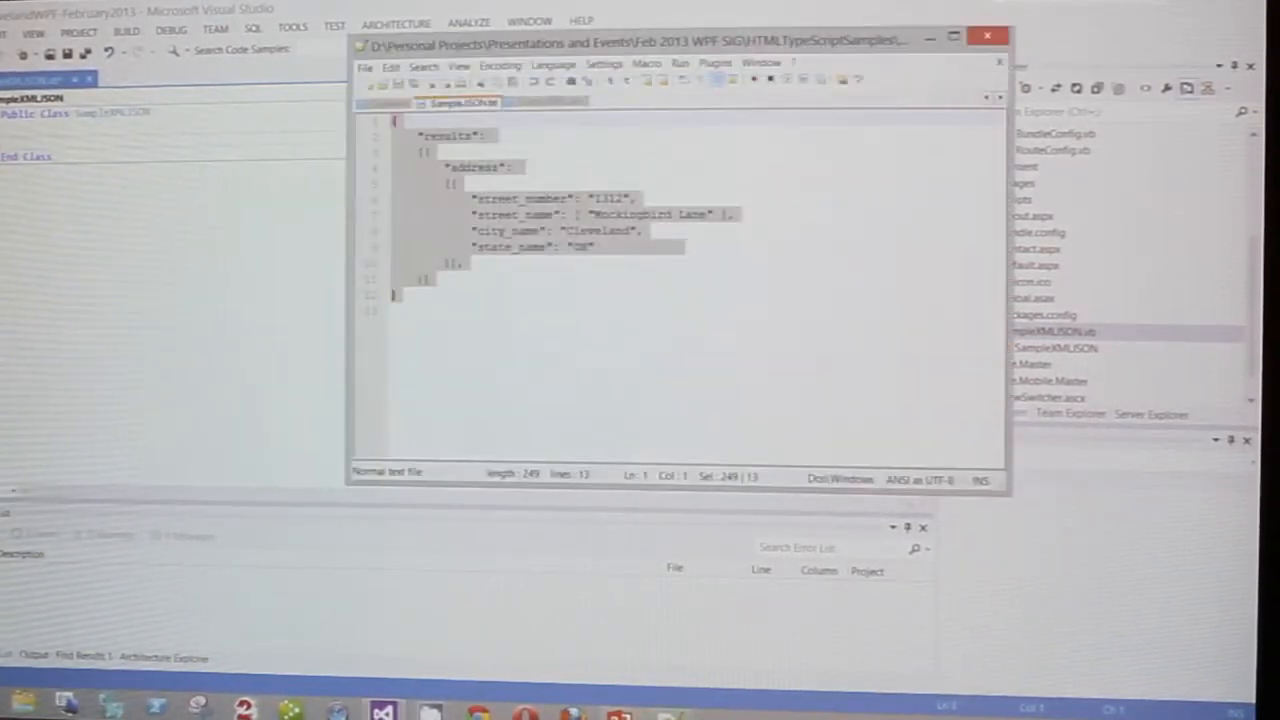
# Switch to SampleXML.xml in Notepad++ and select all of the event XML
pyautogui.click(548, 102)
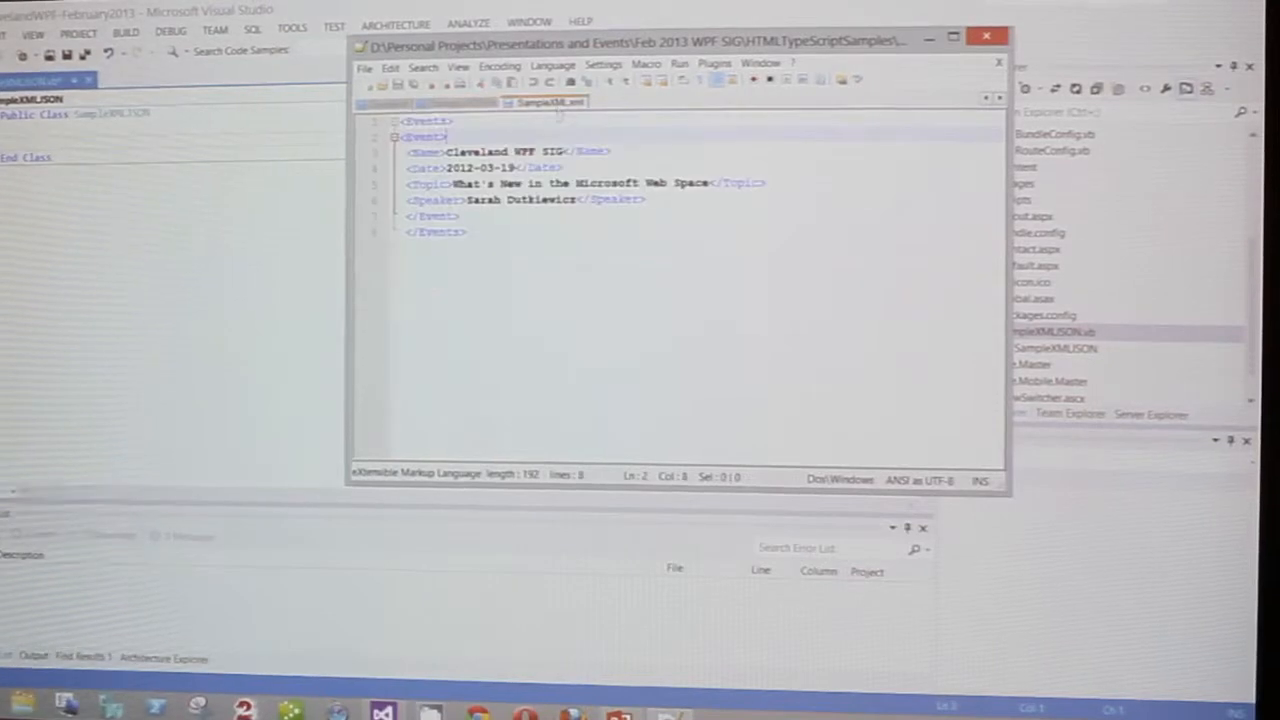
pyautogui.press('ctrl+a')
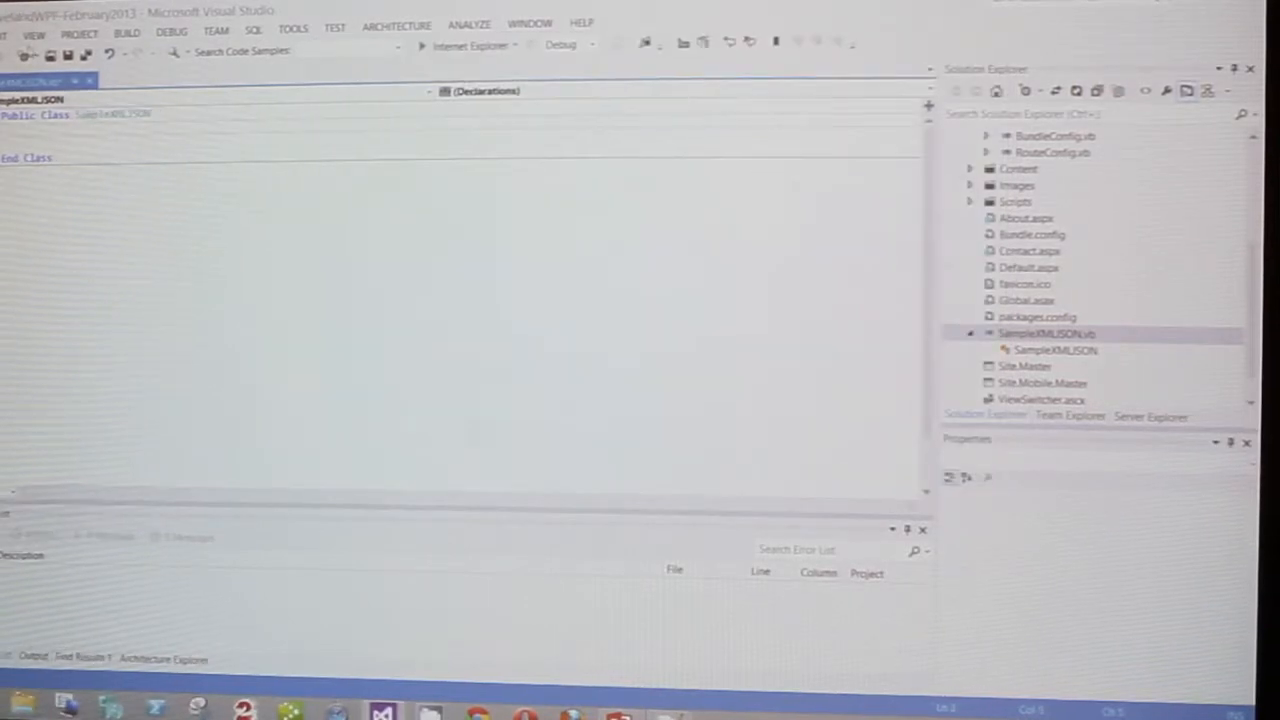
# Paste the copied XML as serializable Events classes into SampleXMLJSON.vb
pyautogui.click(8, 32)
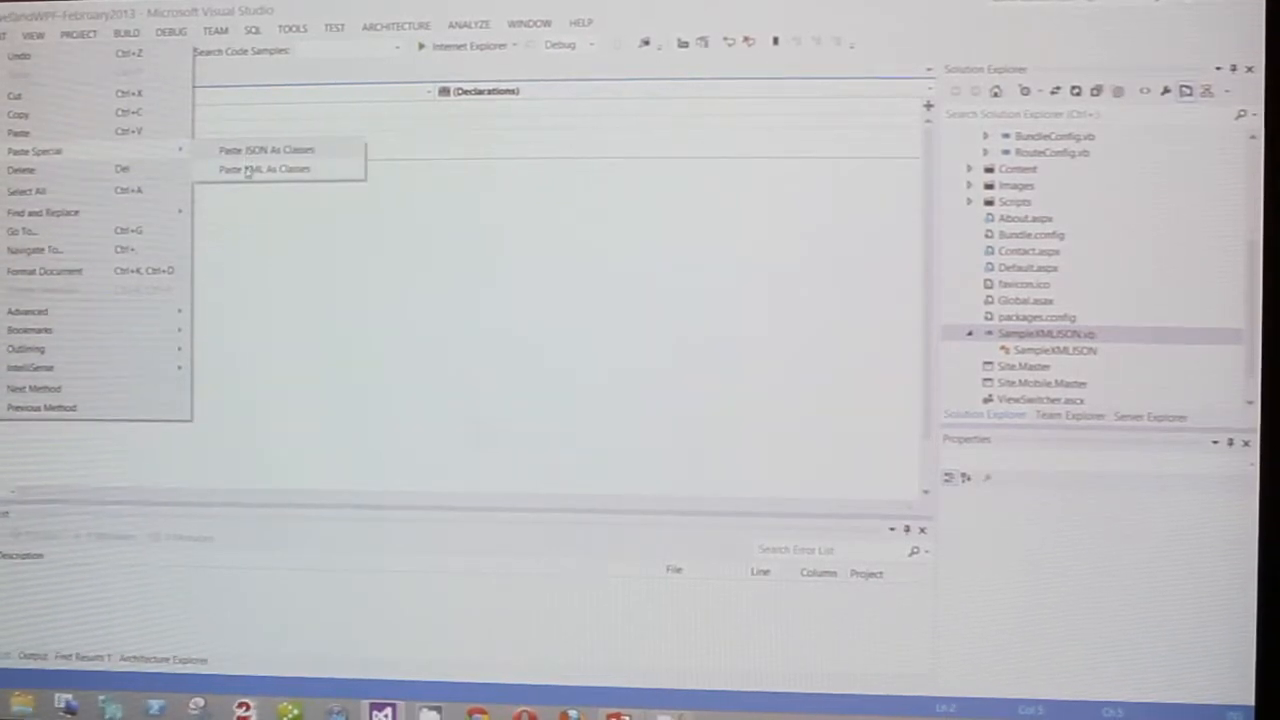
pyautogui.click(264, 168)
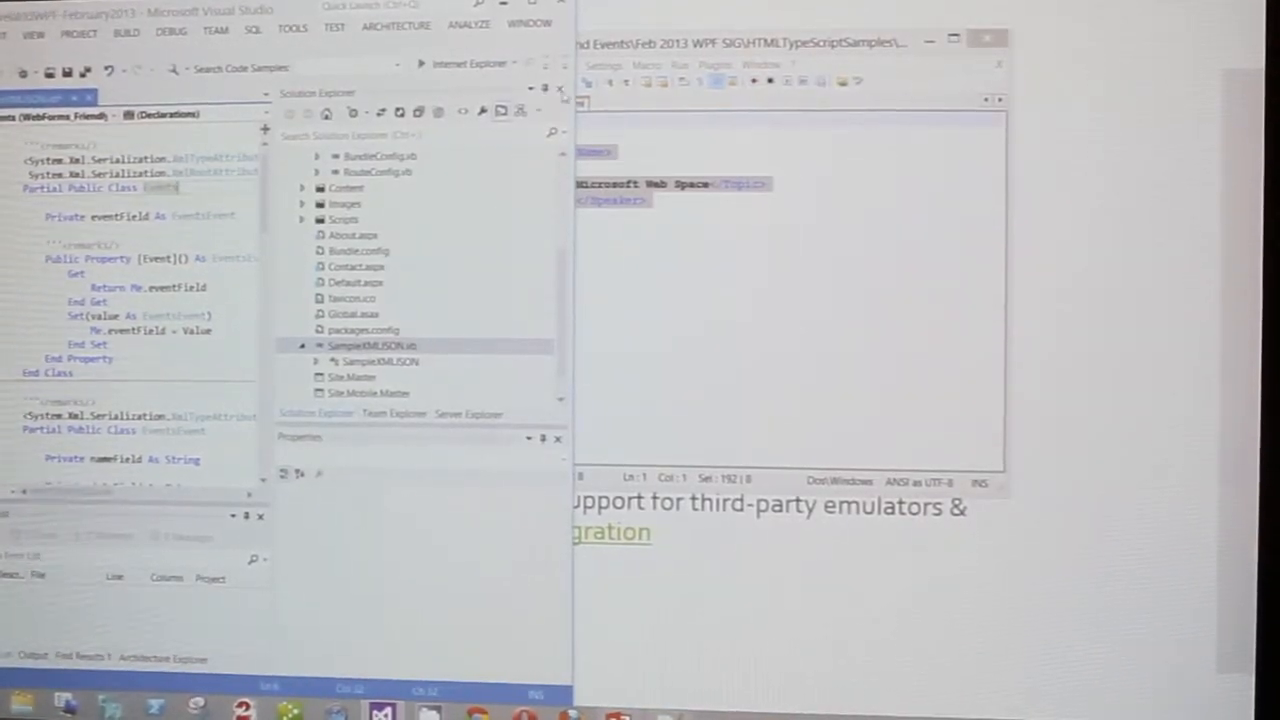
pyautogui.click(468, 414)
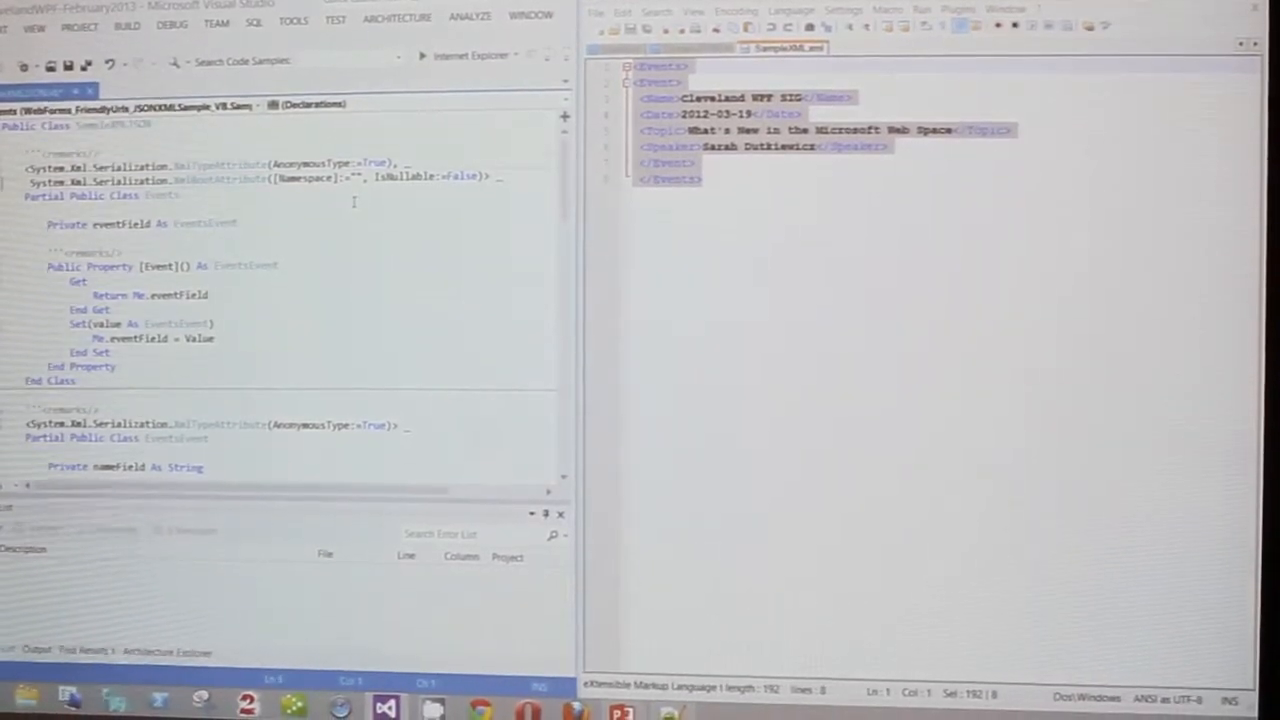
pyautogui.scroll(-3)
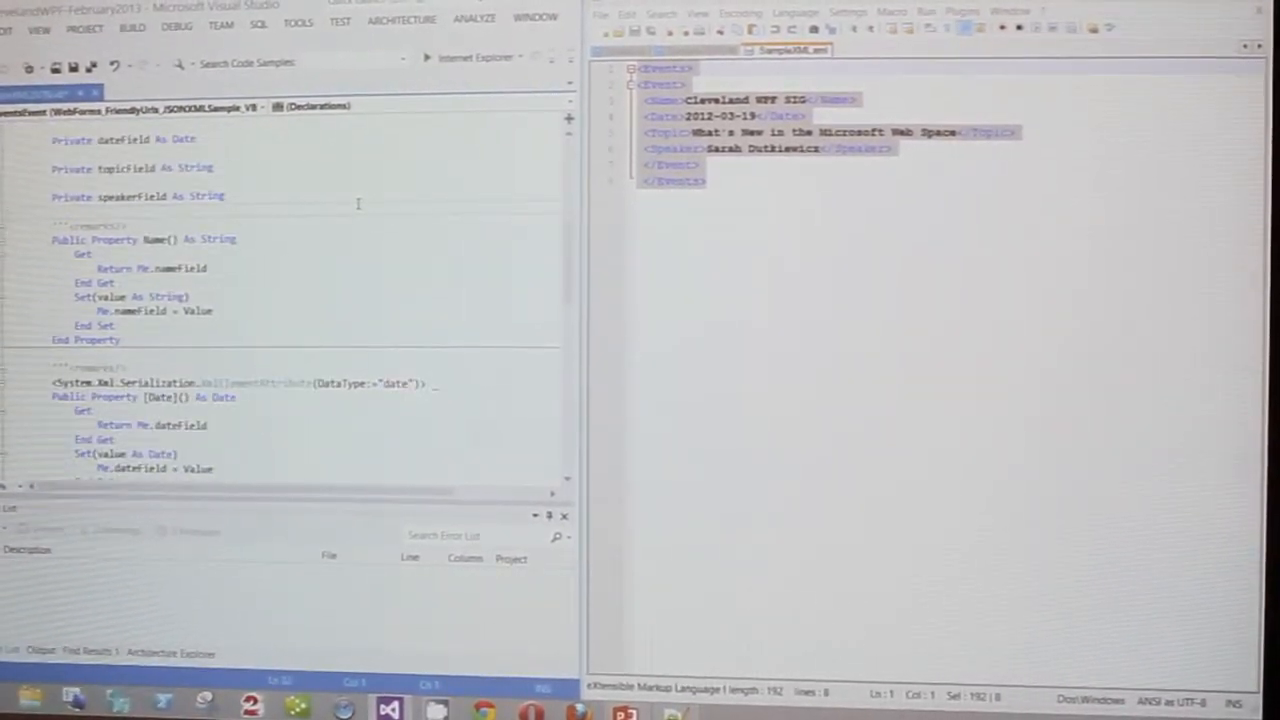
pyautogui.scroll(-3)
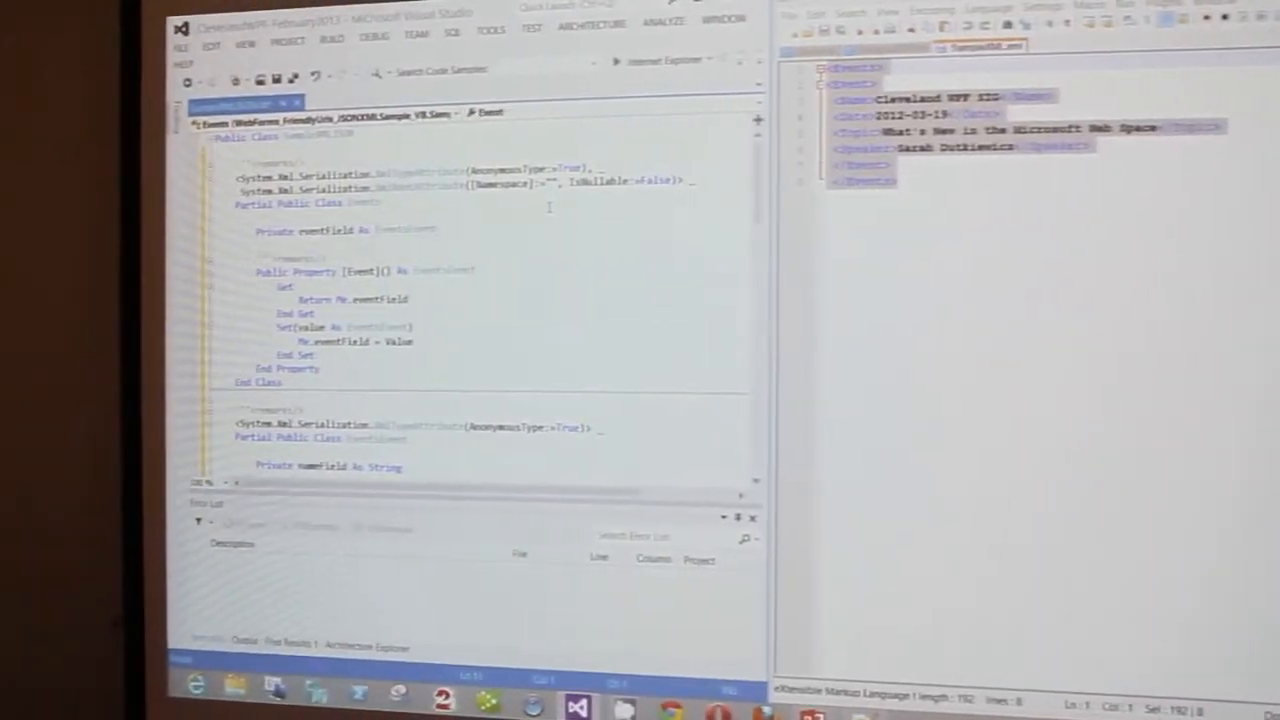
pyautogui.scroll(-3)
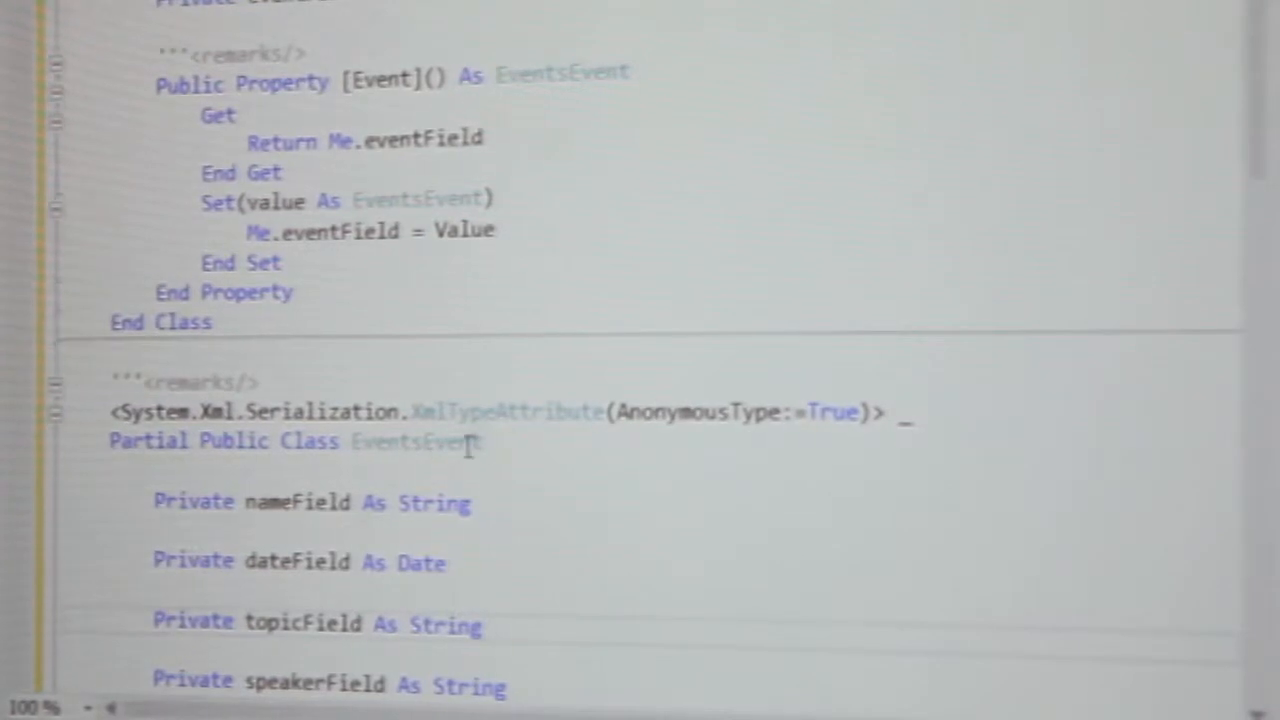
pyautogui.scroll(3)
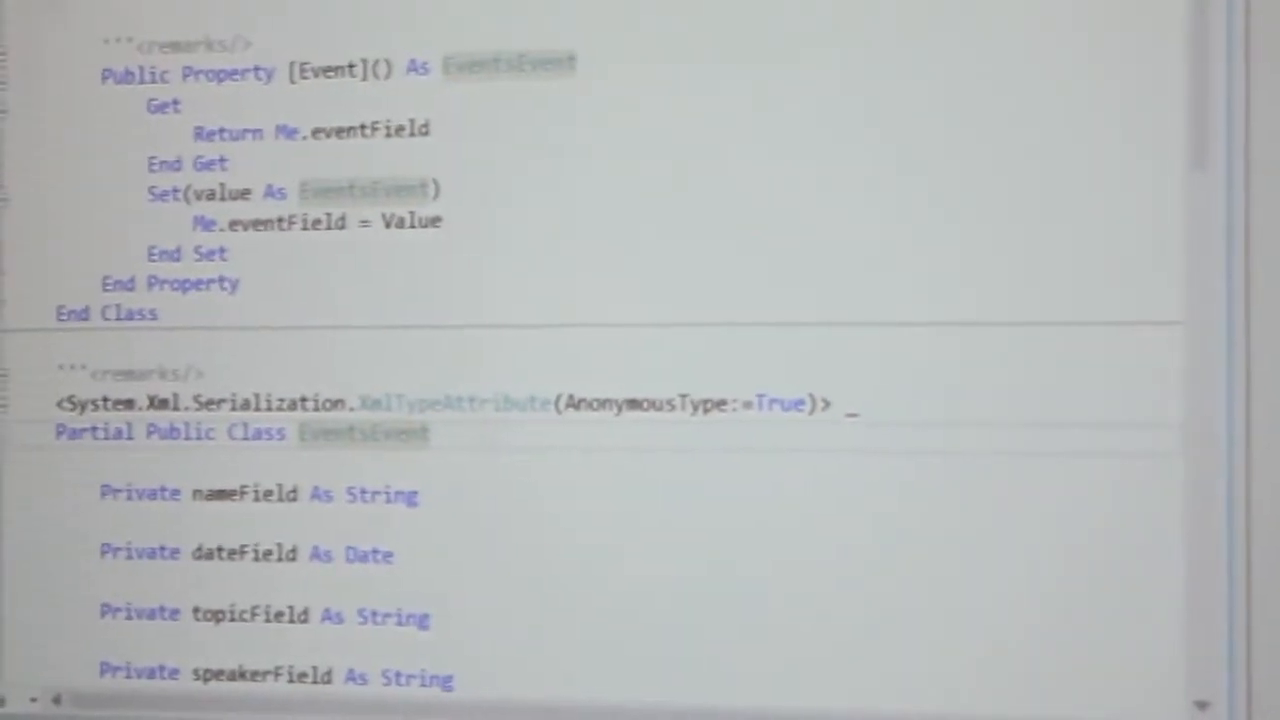
pyautogui.scroll(3)
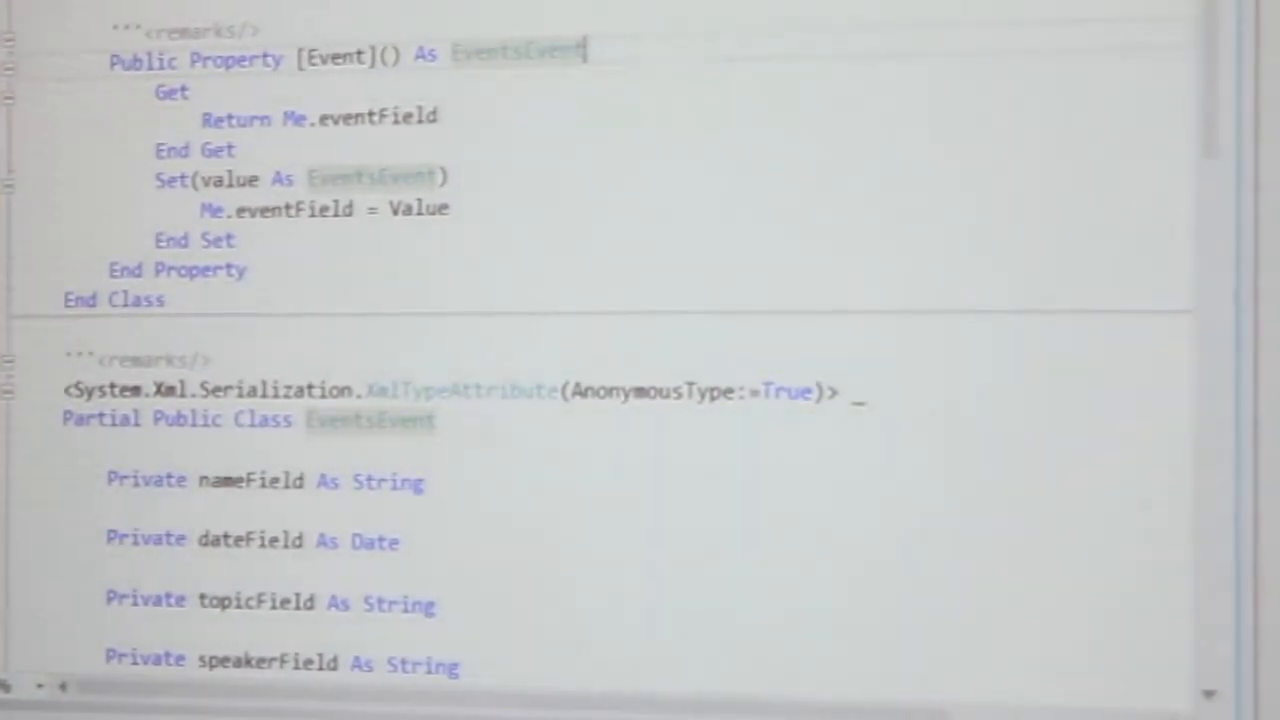
pyautogui.click(24, 10)
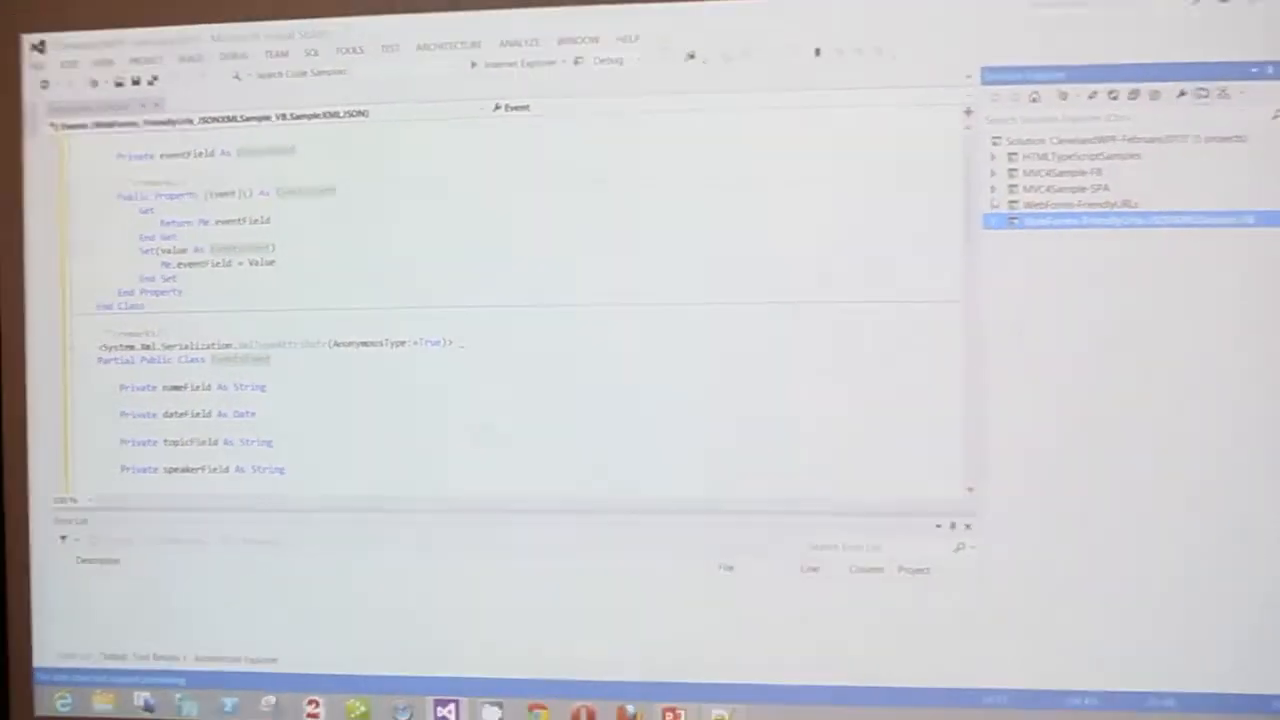
# Expand the WebForms-FriendlyURLs project and open its SampleXML.cs file
pyautogui.click(1012, 212)
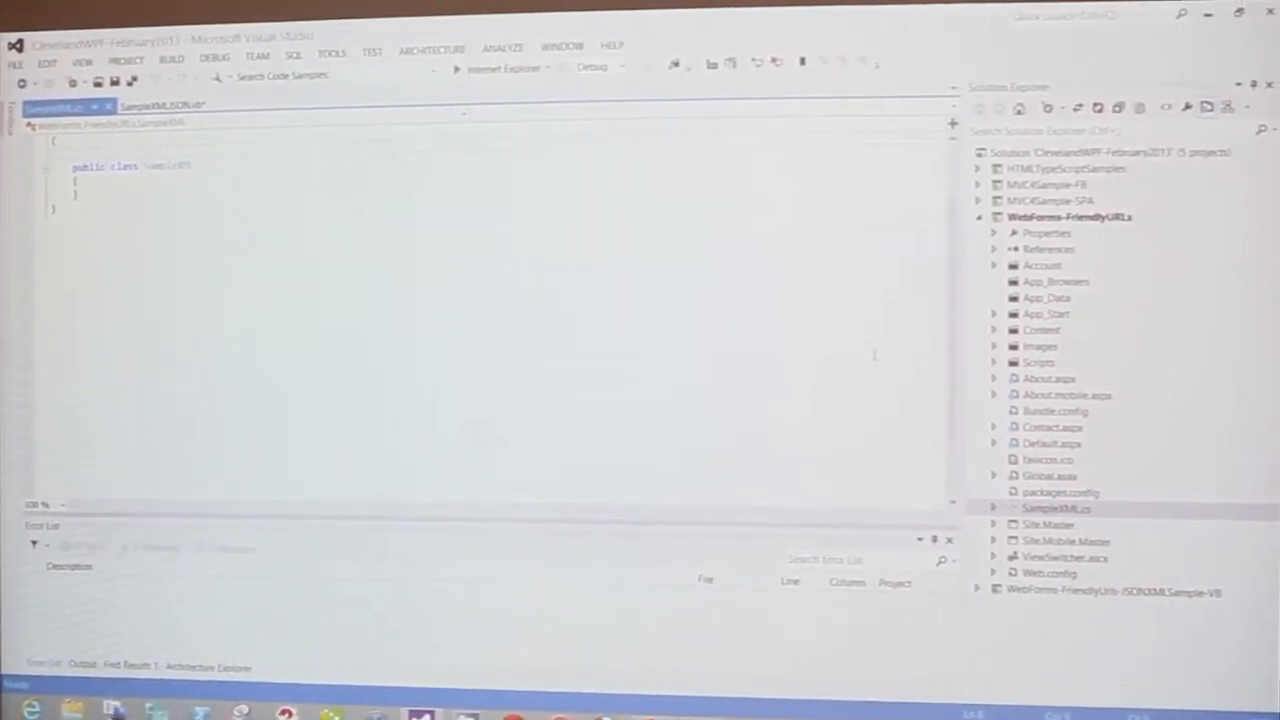
pyautogui.doubleClick(168, 168)
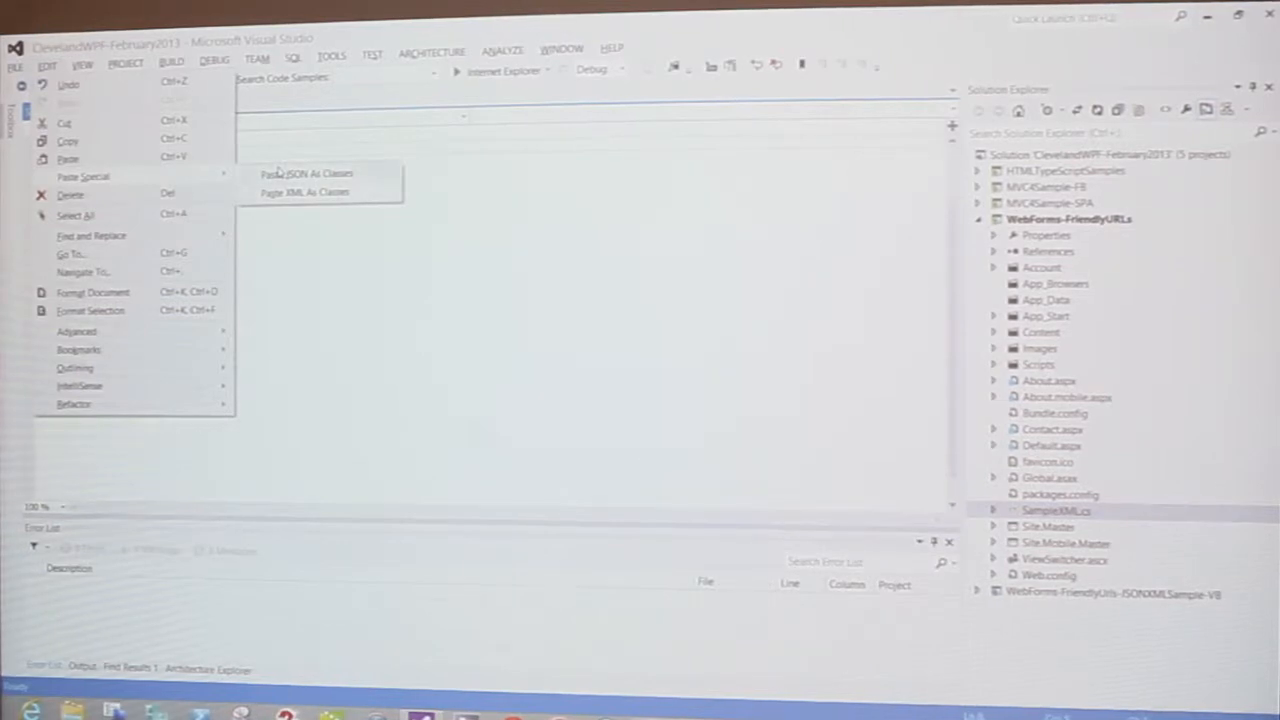
# Paste the XML as C# classes, producing EventsEvent with name, date, topic and speaker fields
pyautogui.click(306, 172)
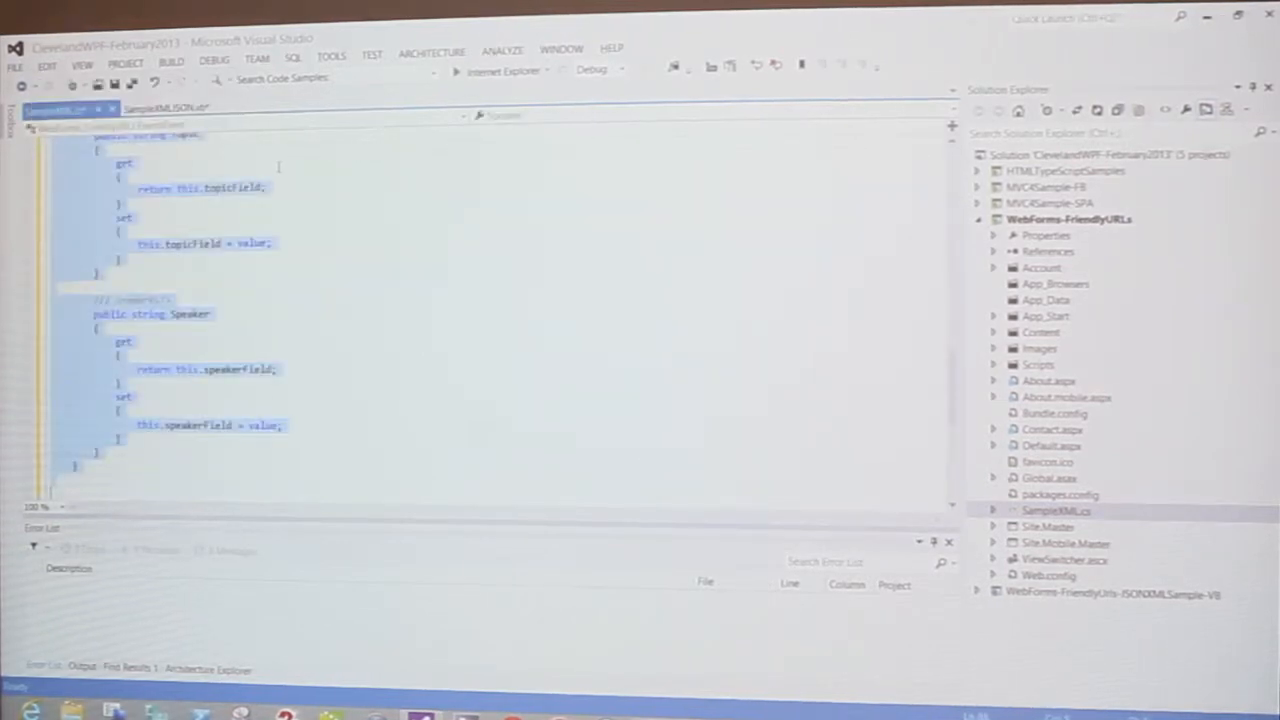
pyautogui.scroll(3)
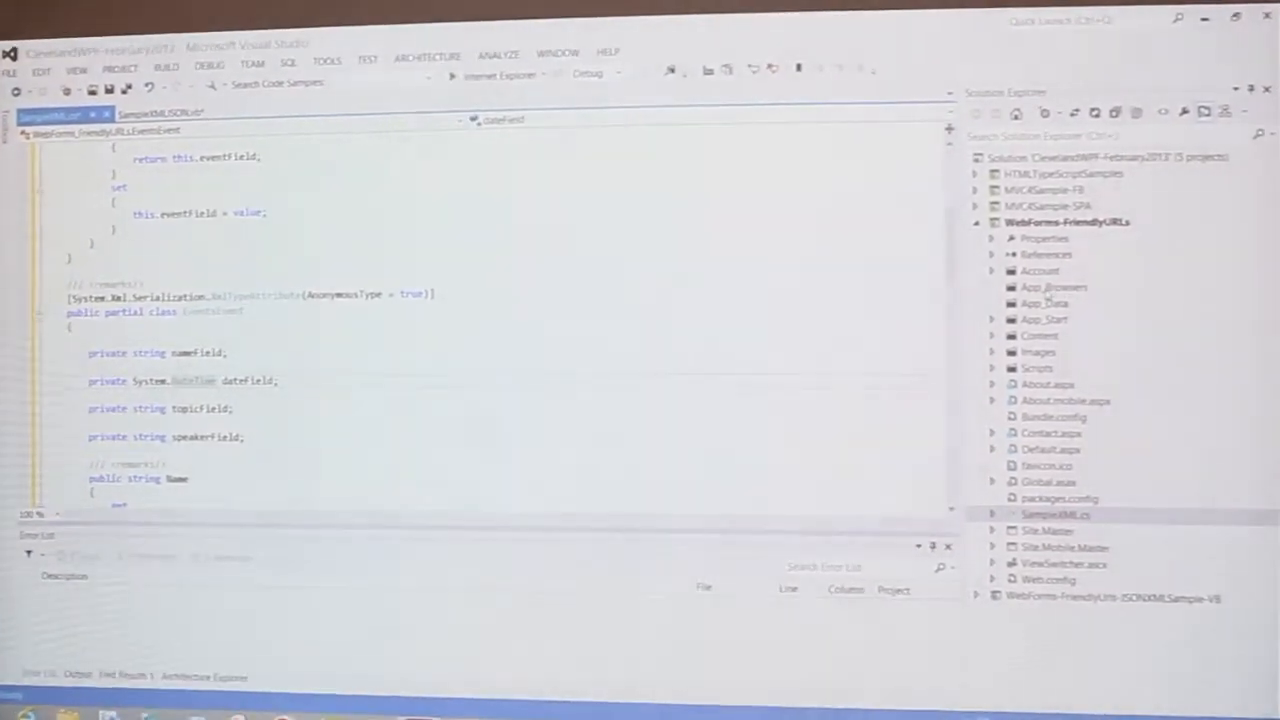
# Browse the WebForms-FriendlyURLs project folders in Solution Explorer
pyautogui.click(1054, 288)
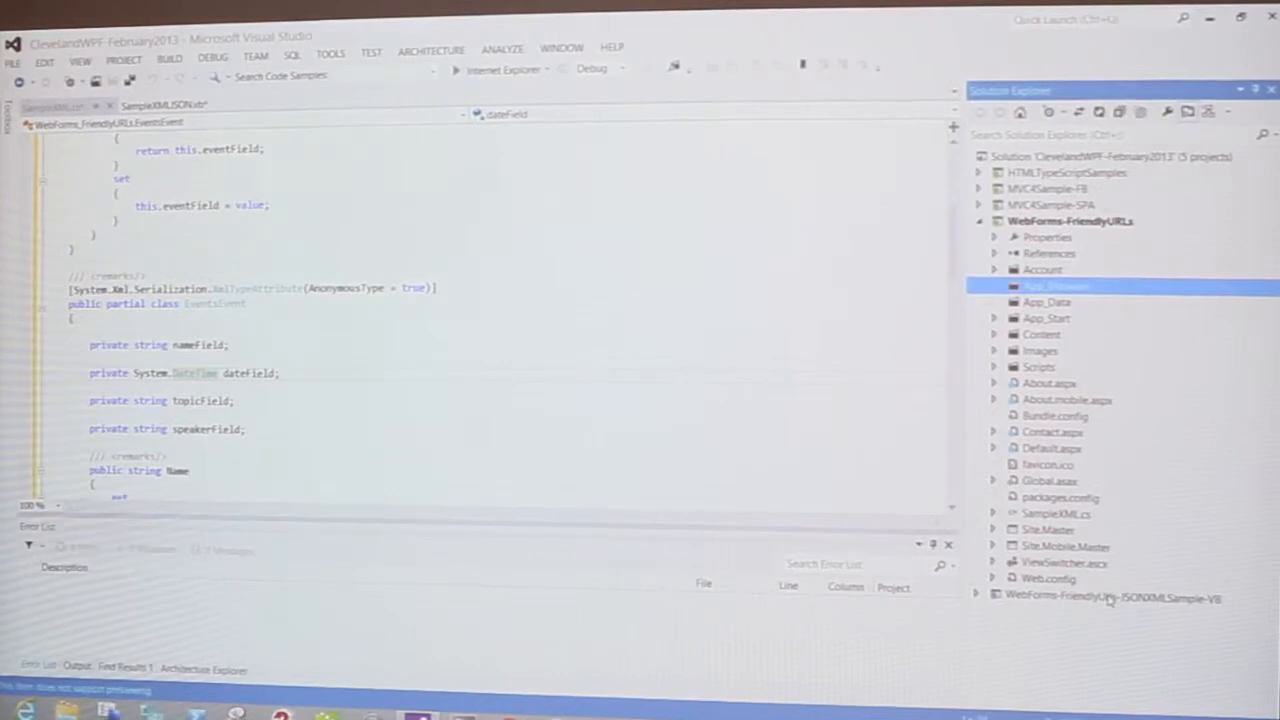
pyautogui.moveTo(1136, 464)
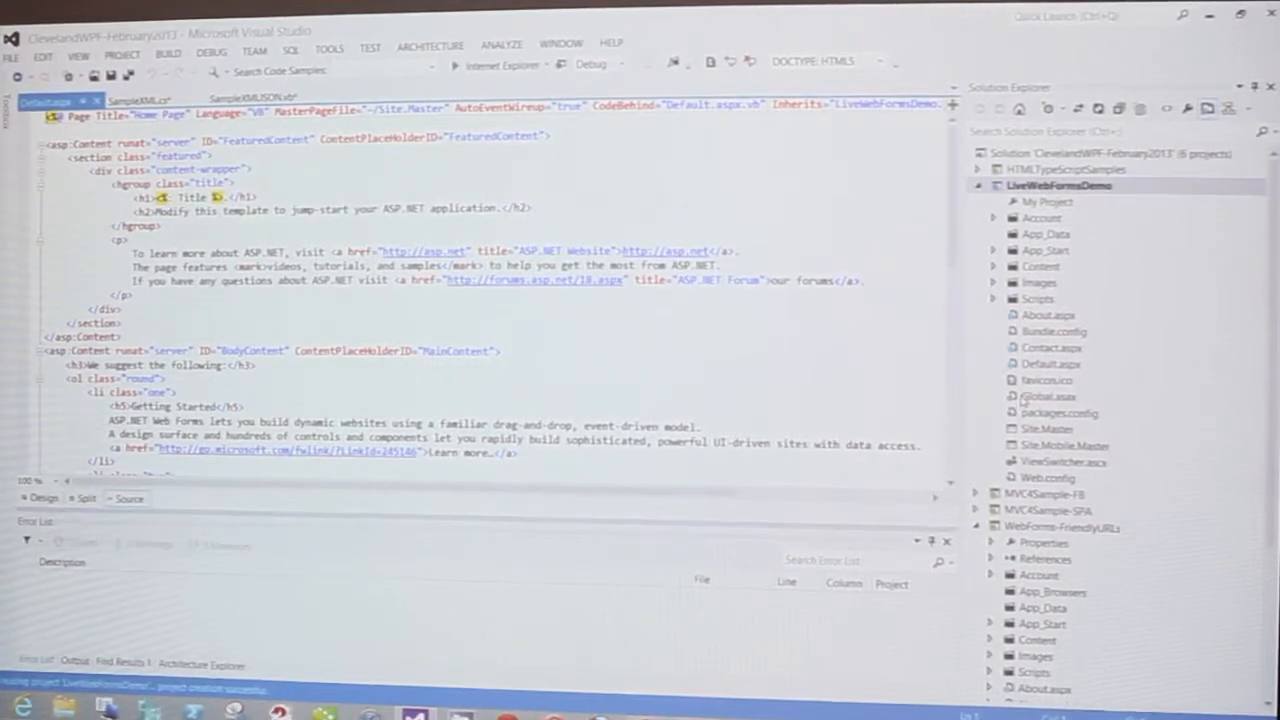
# Start the LiveWebFormsDemo site so its default ASP.NET home page shows in the browser
pyautogui.doubleClick(1048, 396)
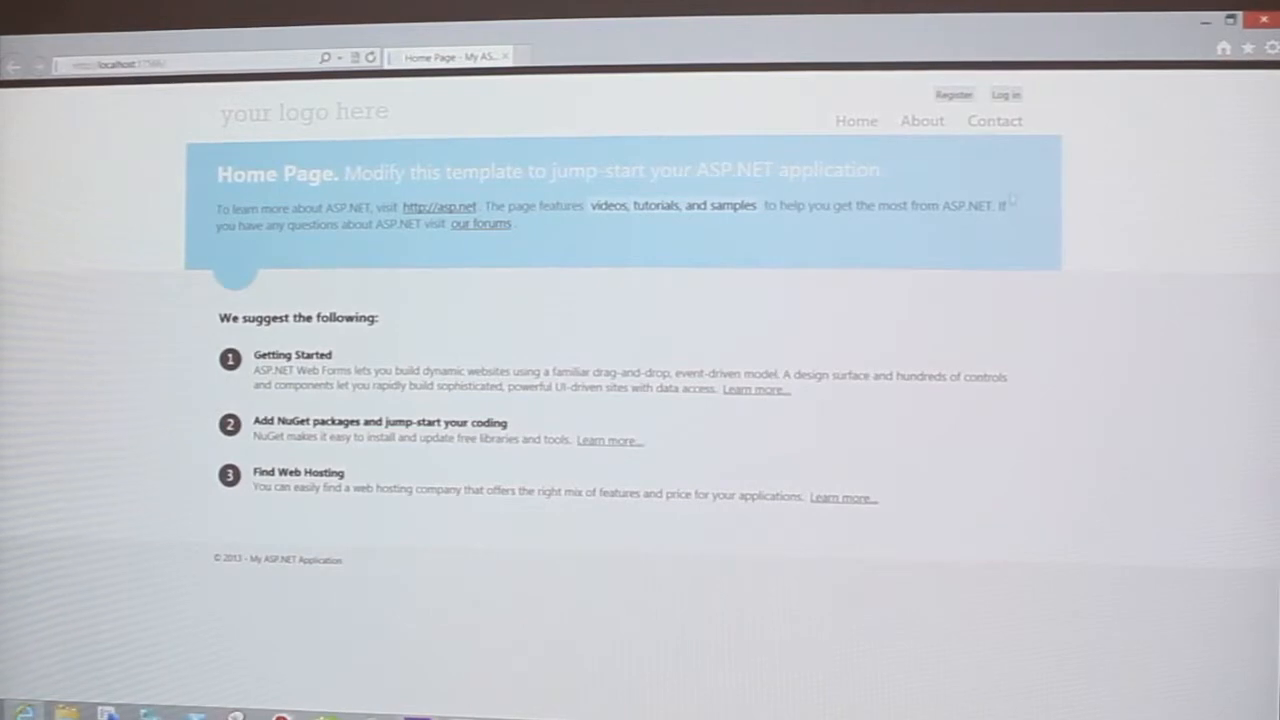
pyautogui.moveTo(994, 120)
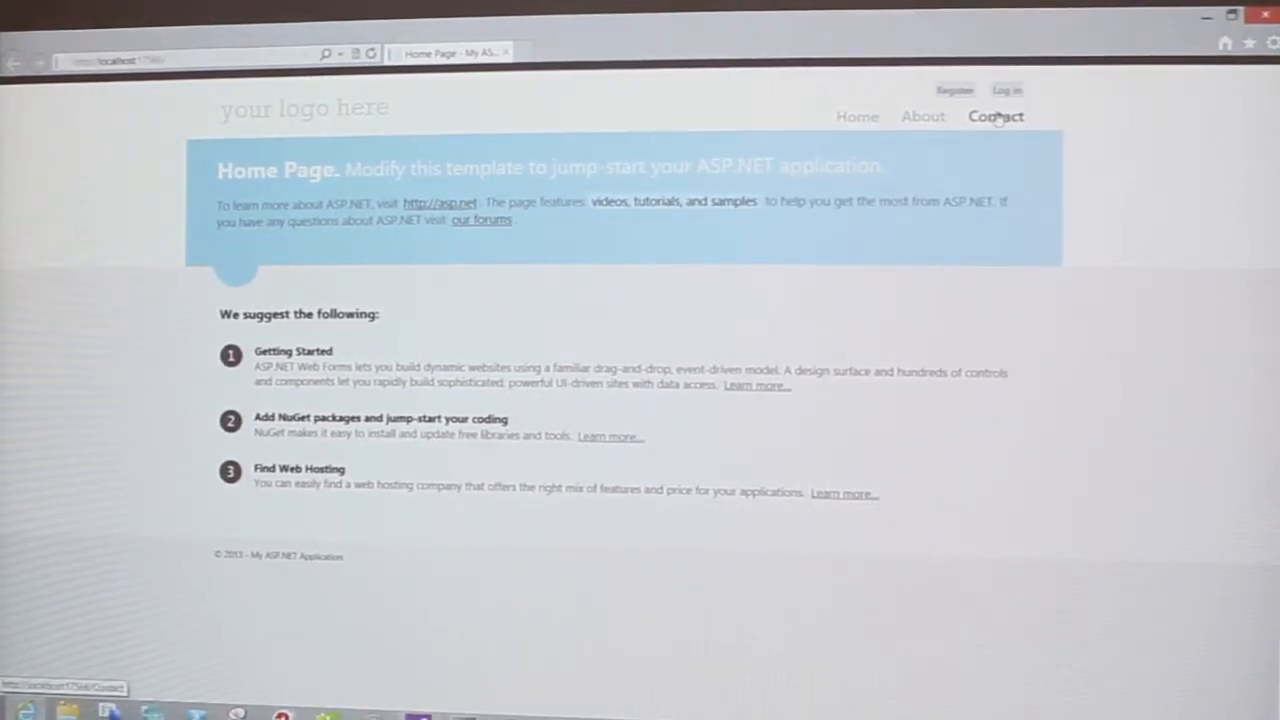
# Go to the sample ASP.NET site's Contact page from the navigation bar
pyautogui.click(996, 116)
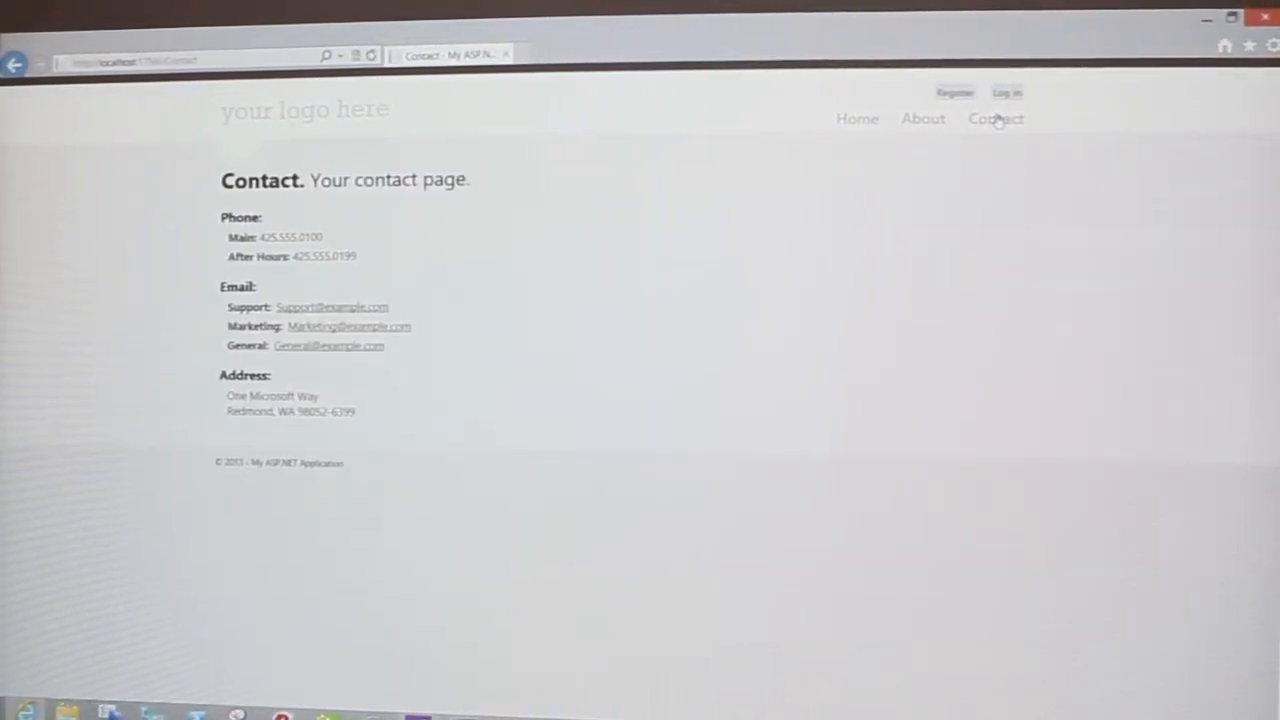
pyautogui.click(922, 118)
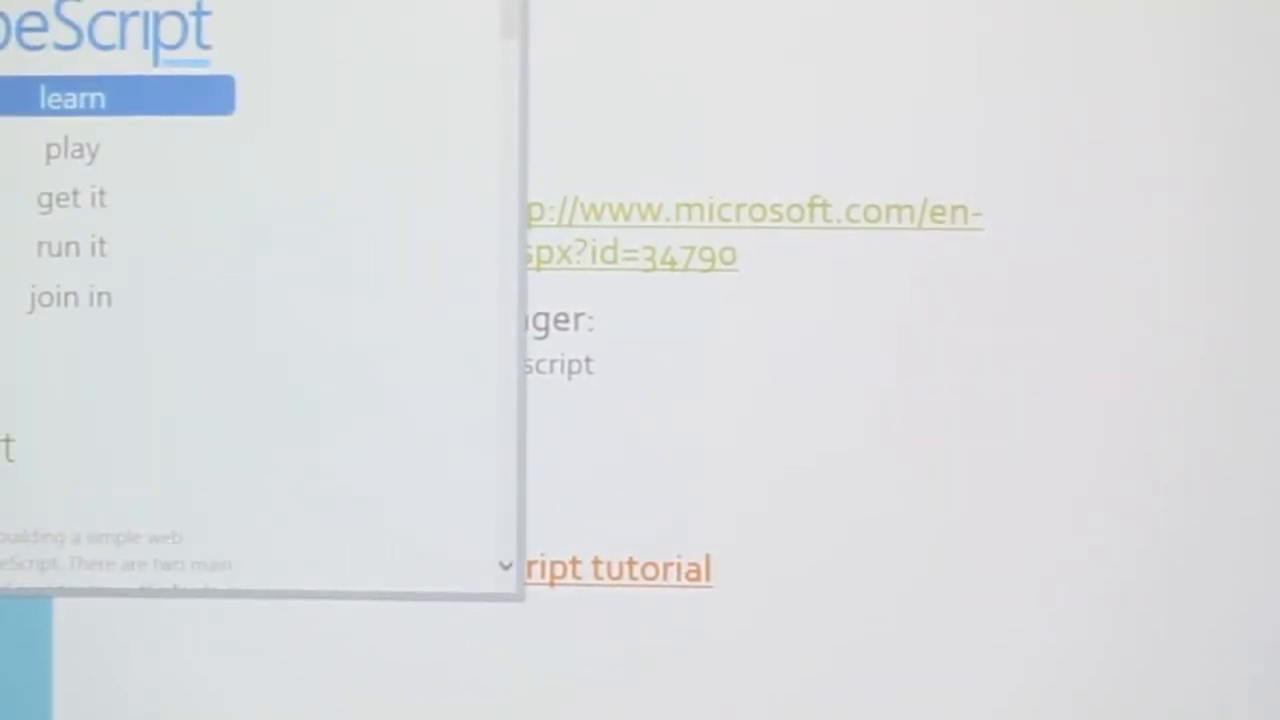
# Load the 'Walkthrough: Classes' sample showing the Greeter class beside compiled JavaScript
pyautogui.click(494, 16)
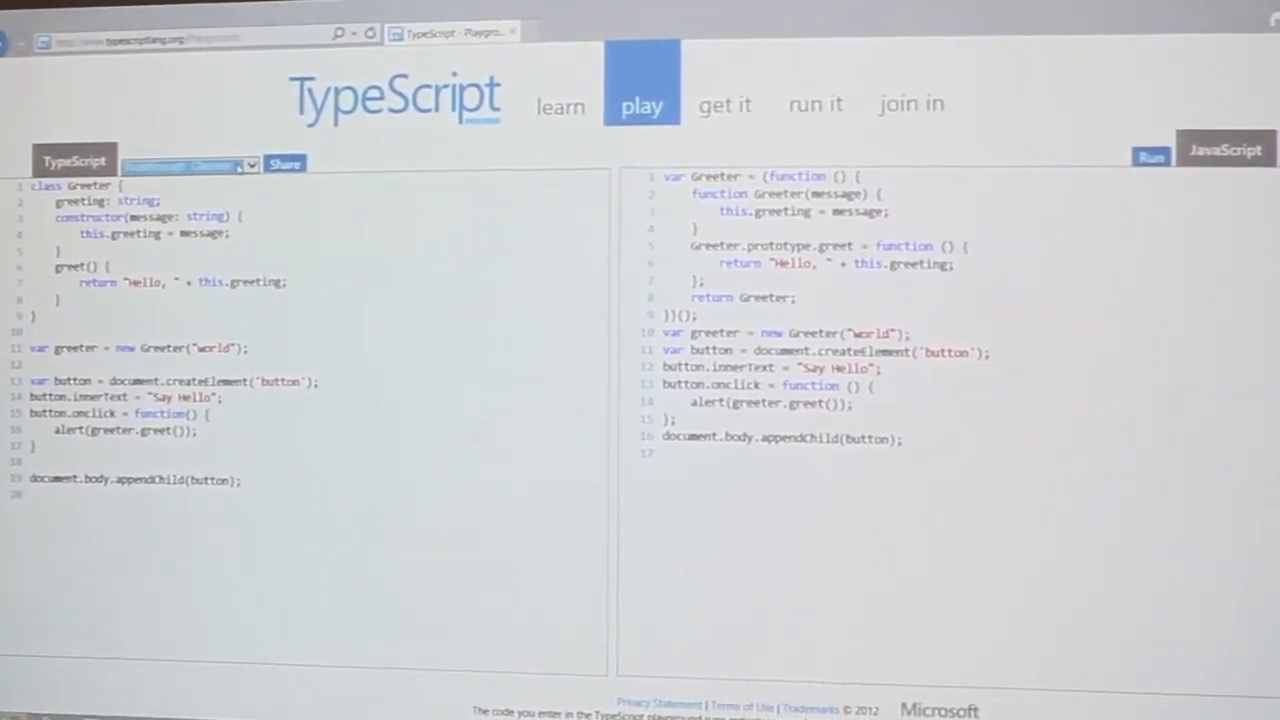
pyautogui.click(188, 164)
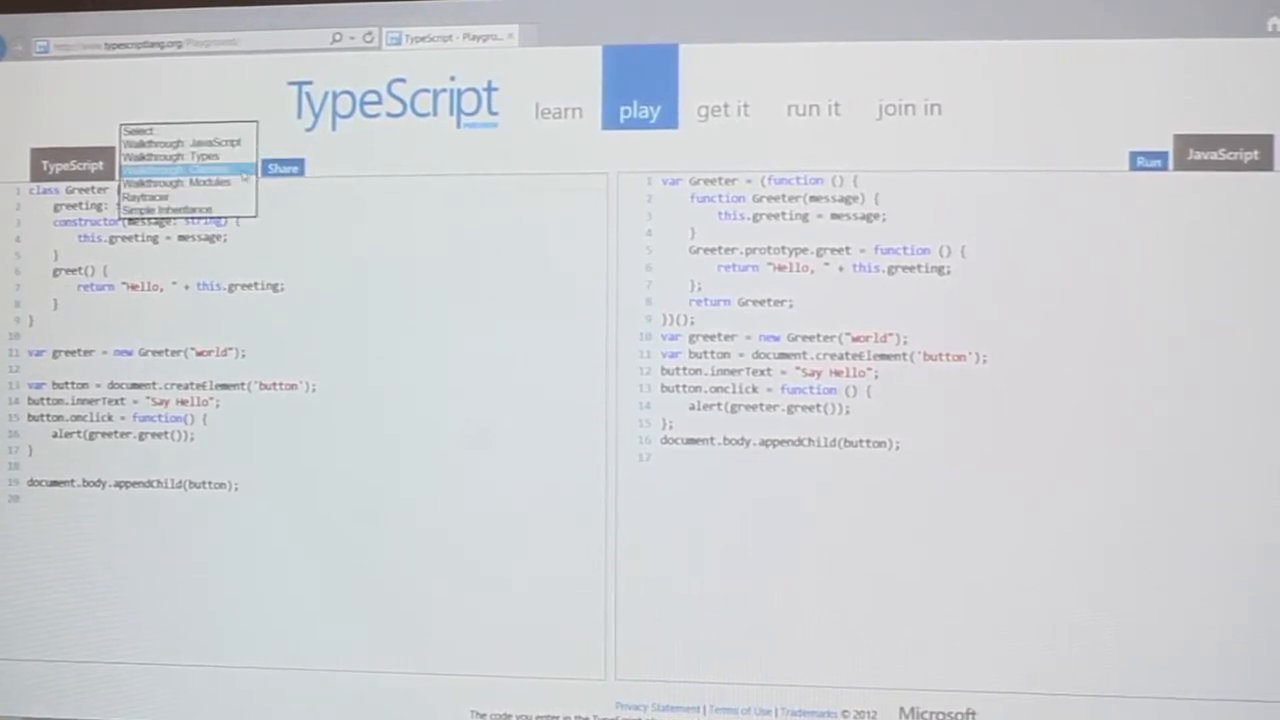
pyautogui.click(184, 170)
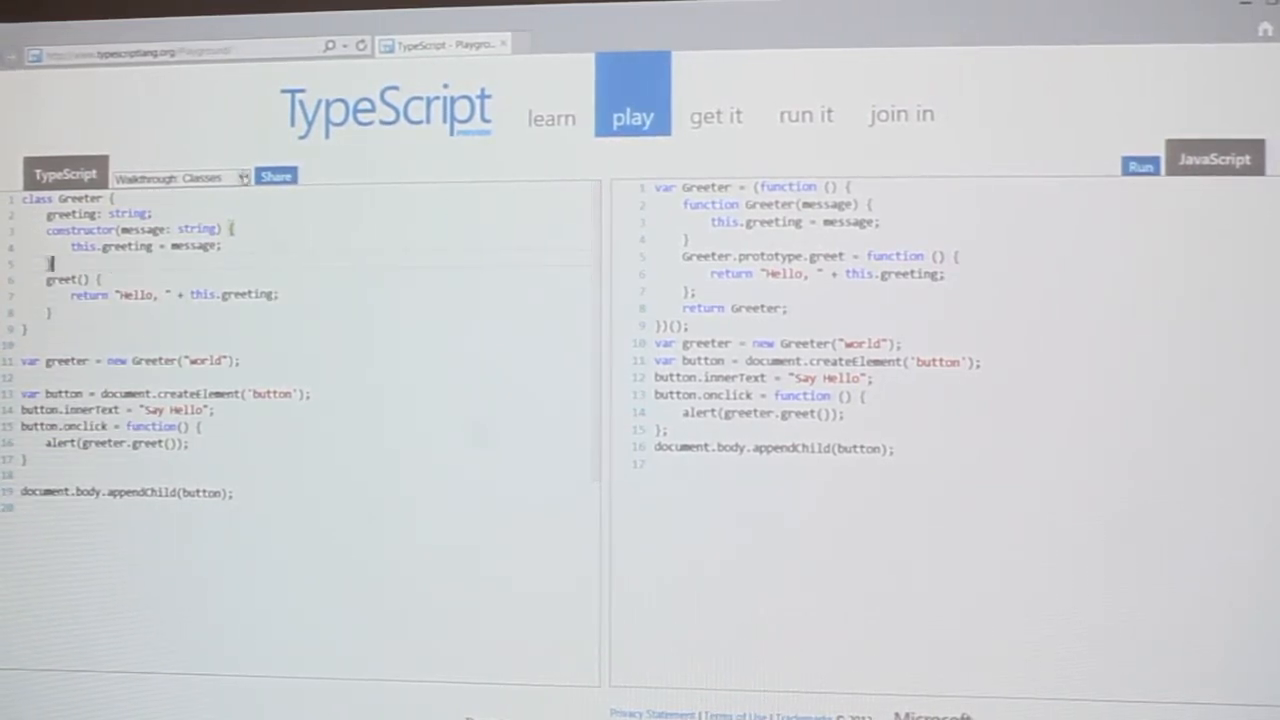
# Load the Modules walkthrough, then the Raytracer sample and browse its Vector class code
pyautogui.click(180, 176)
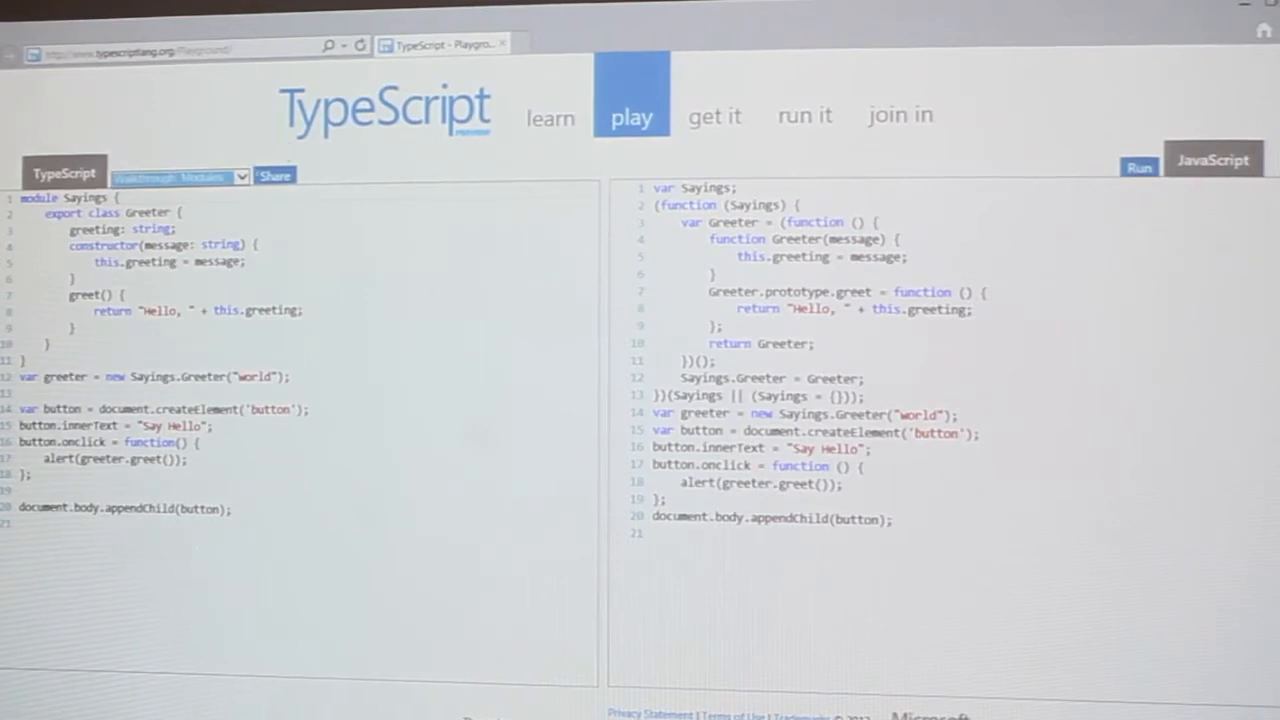
pyautogui.click(180, 176)
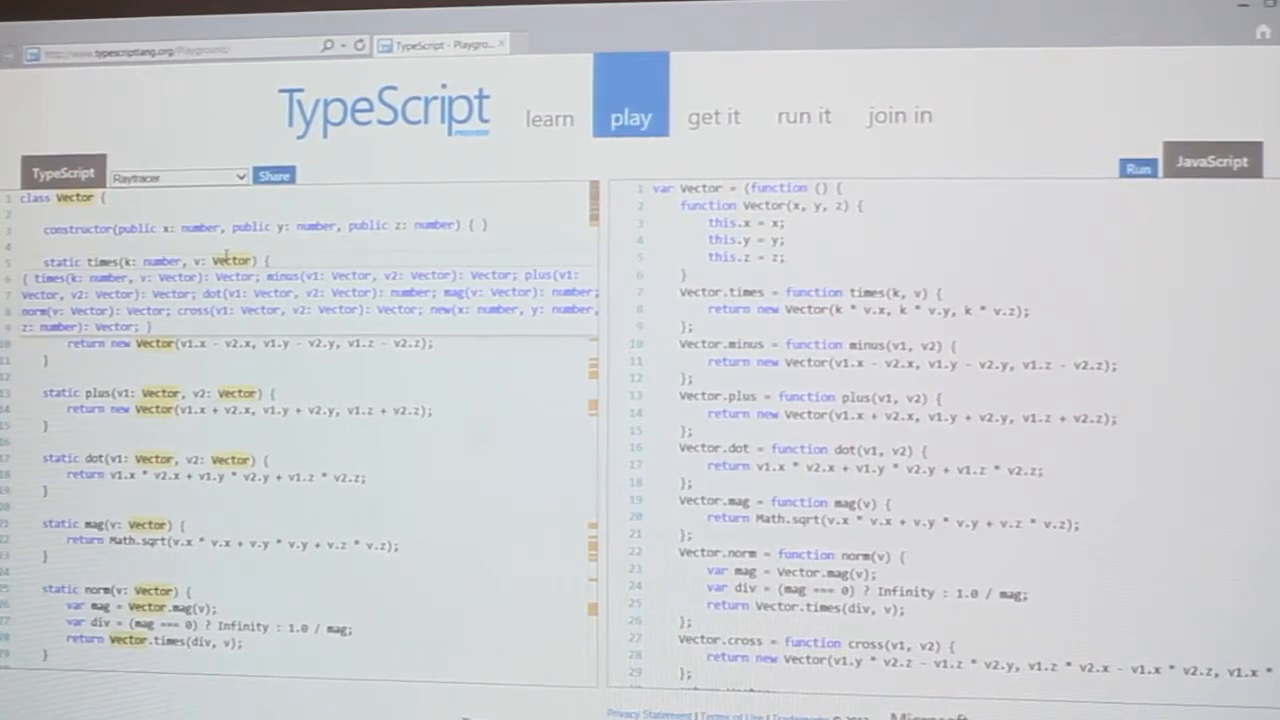
pyautogui.scroll(-3)
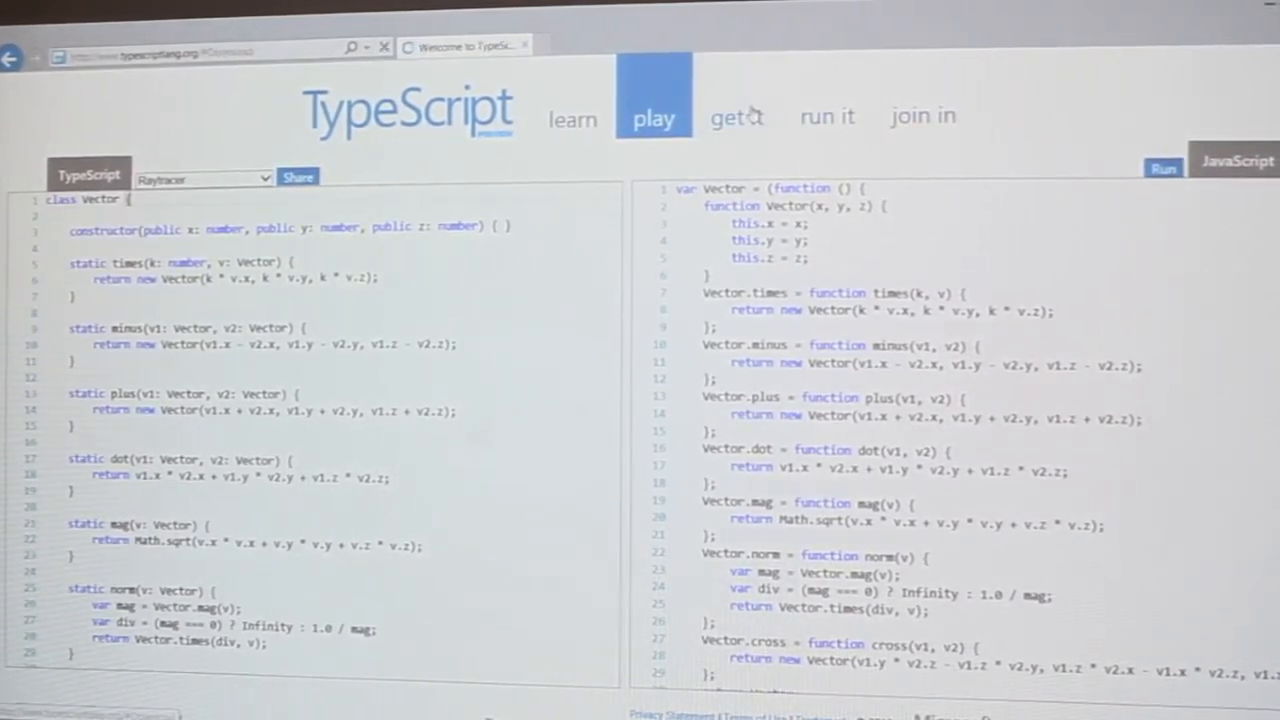
# Go to the 'get it' download page listing Node.js compiler, Visual Studio plugin and source
pyautogui.click(732, 116)
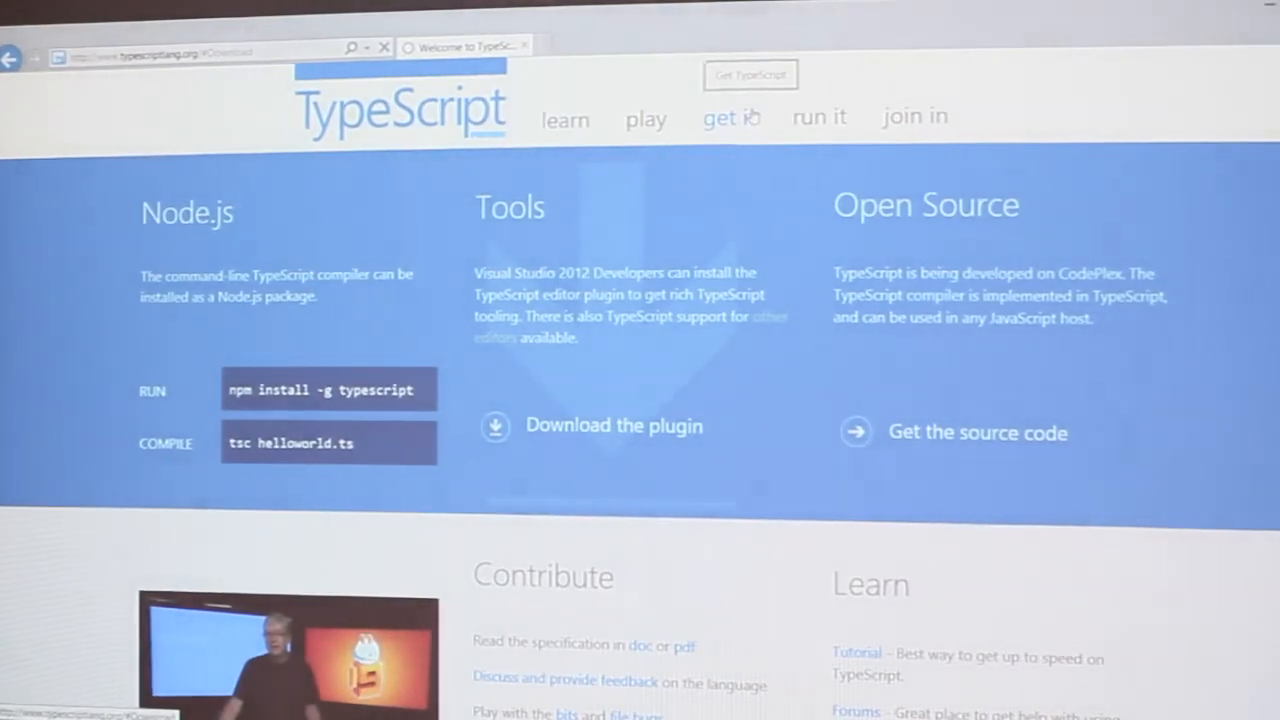
pyautogui.scroll(-3)
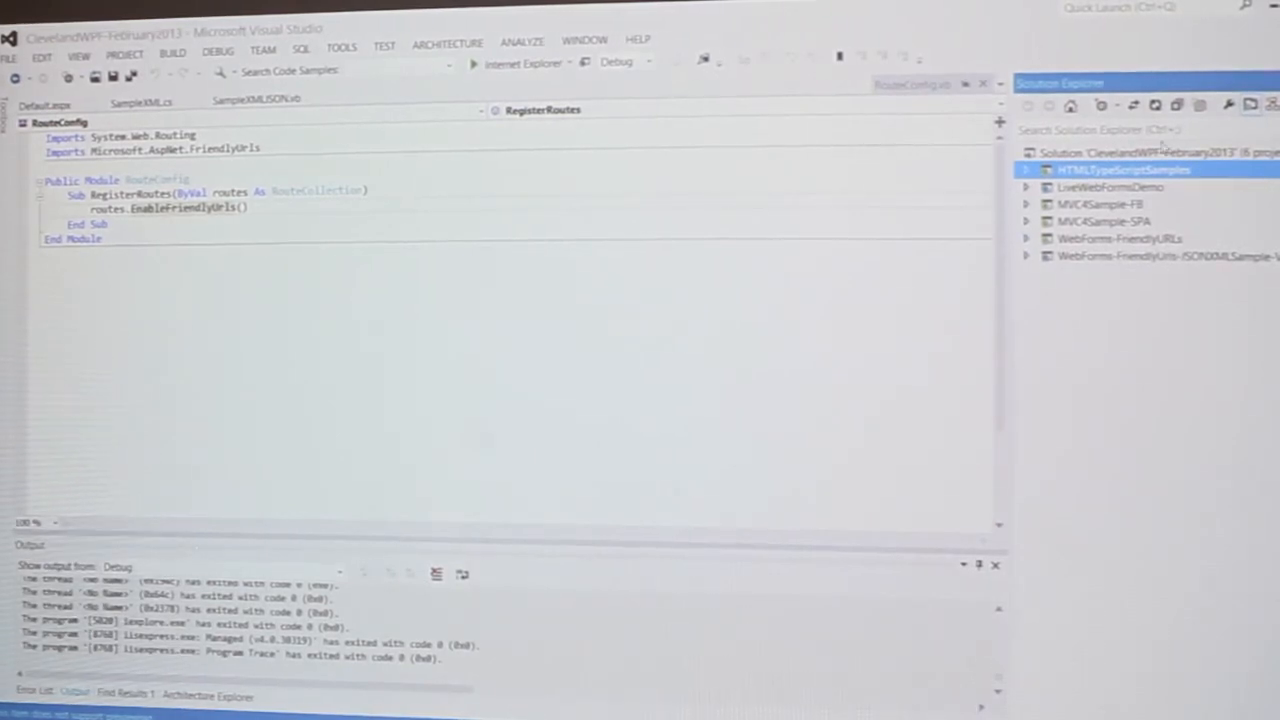
# Create a TypeScriptHTMLApp1 project from the TypeScript HTML Application template and browse its app.ts
pyautogui.rightClick(1100, 152)
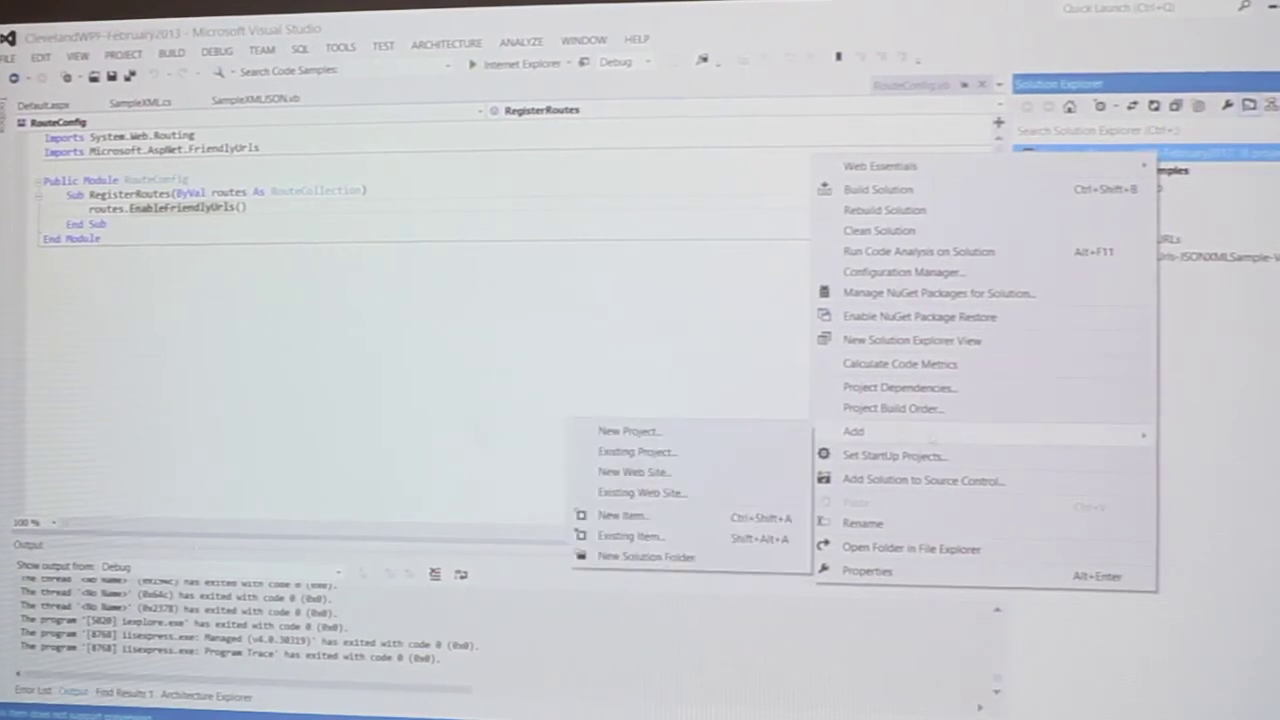
pyautogui.click(628, 432)
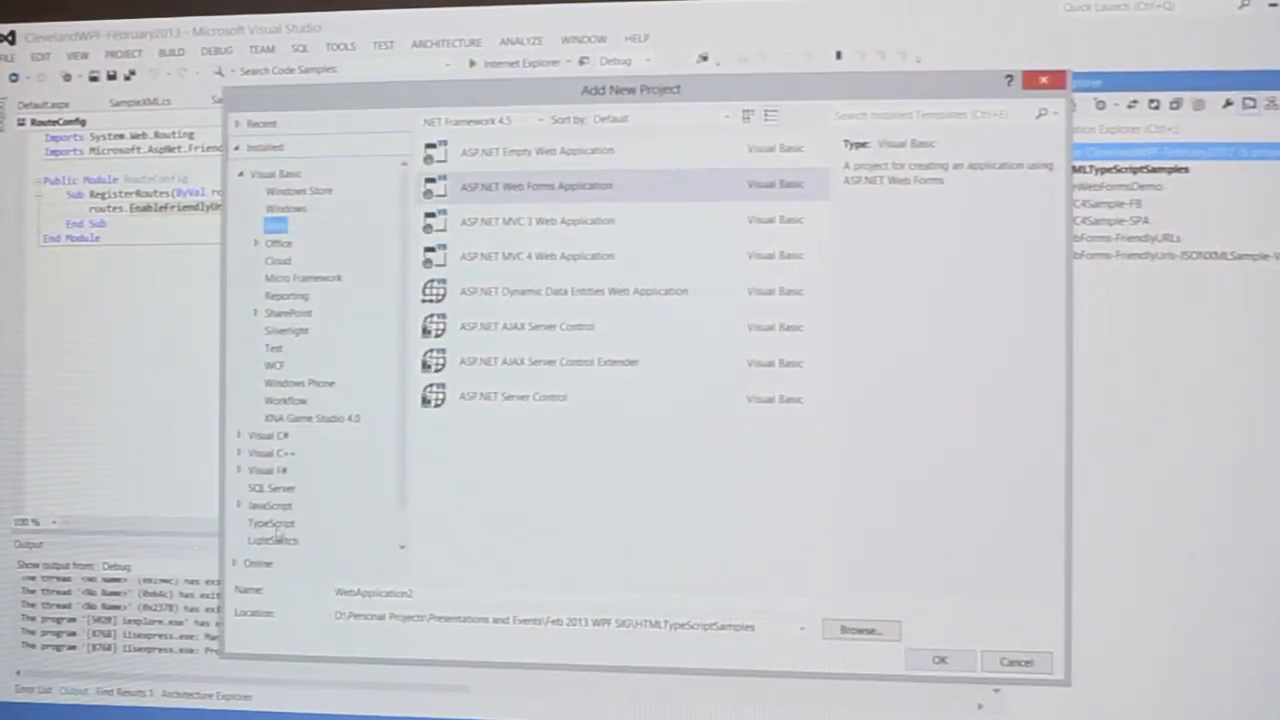
pyautogui.click(272, 520)
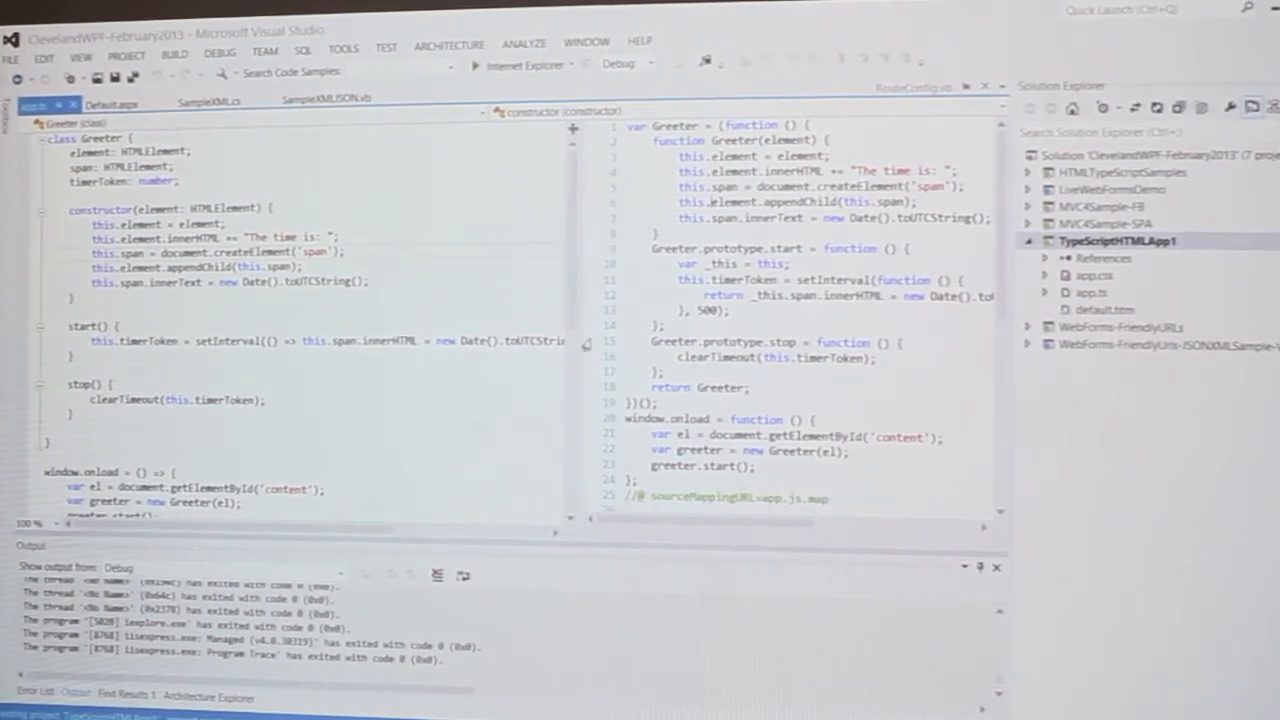
pyautogui.scroll(-3)
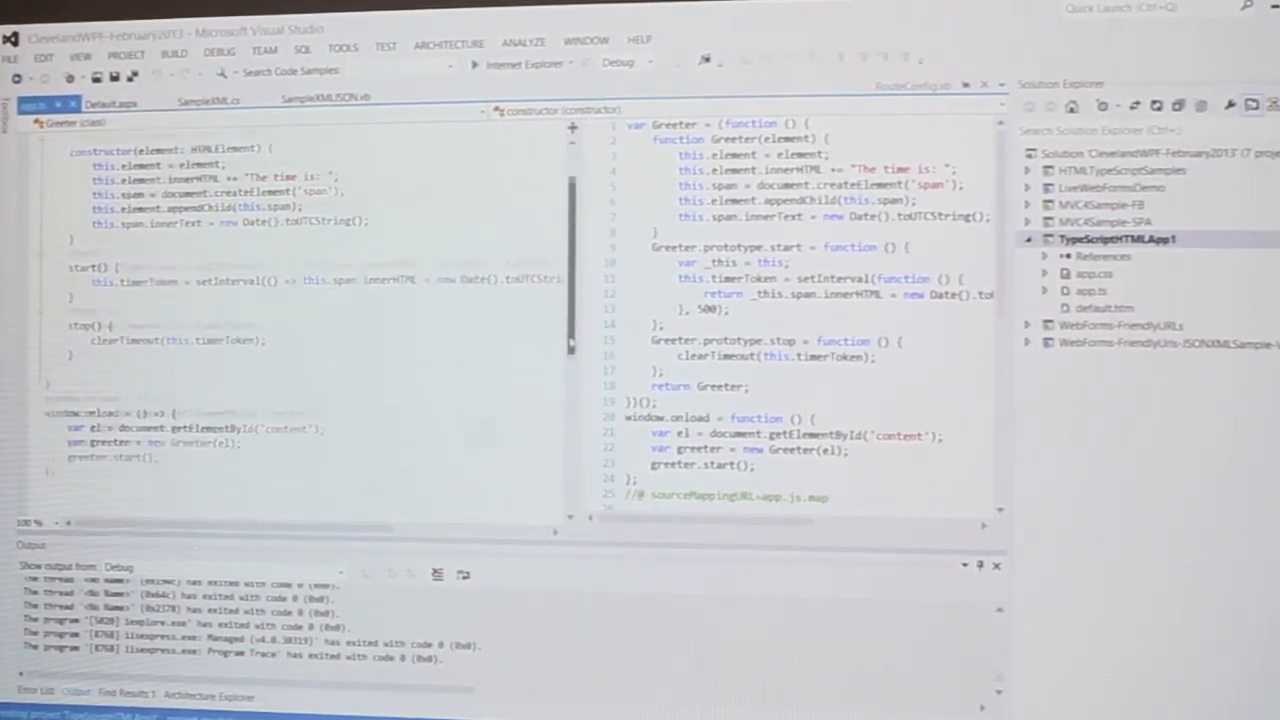
pyautogui.scroll(-3)
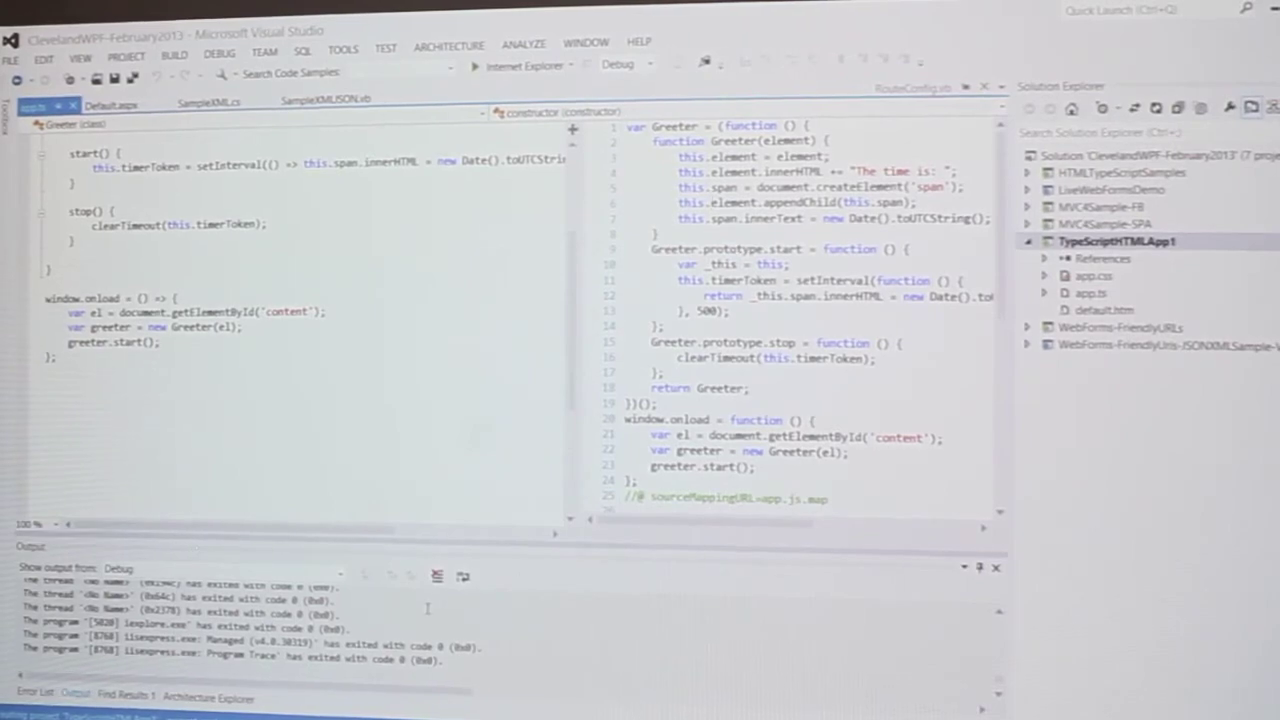